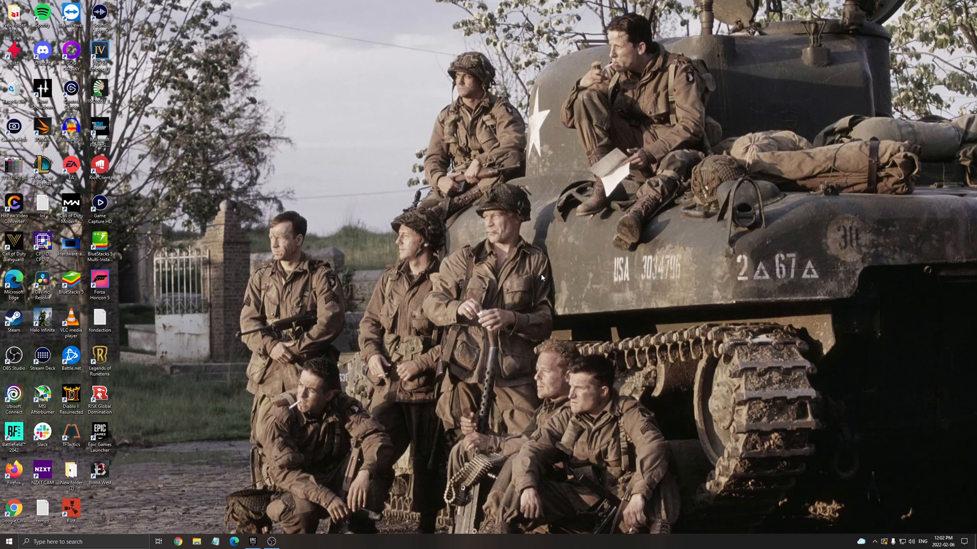
mouse_move(503, 281)
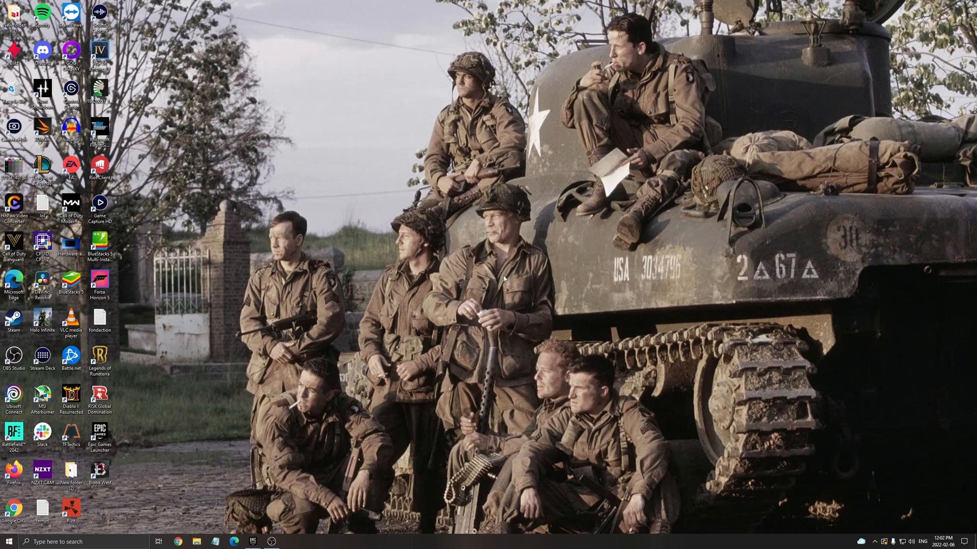
mouse_move(456, 297)
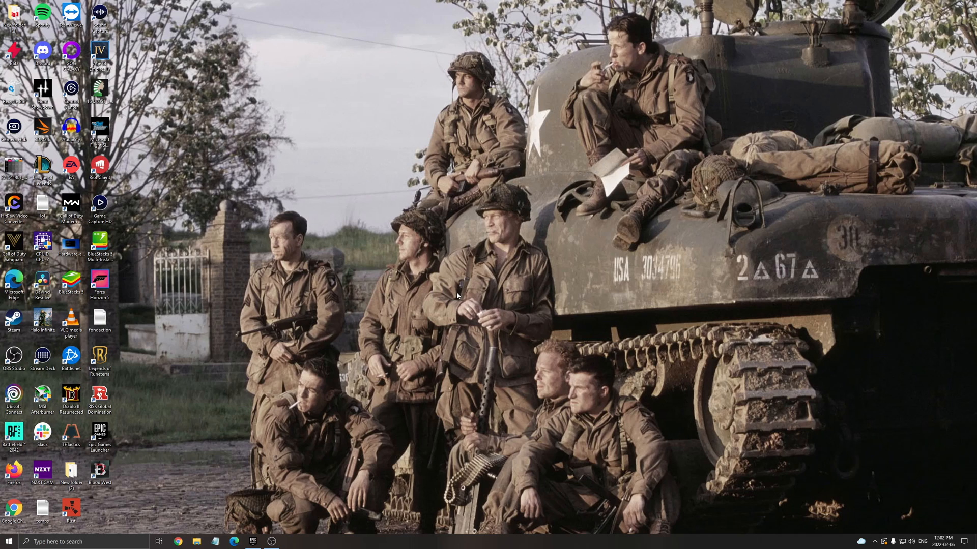
mouse_move(400, 317)
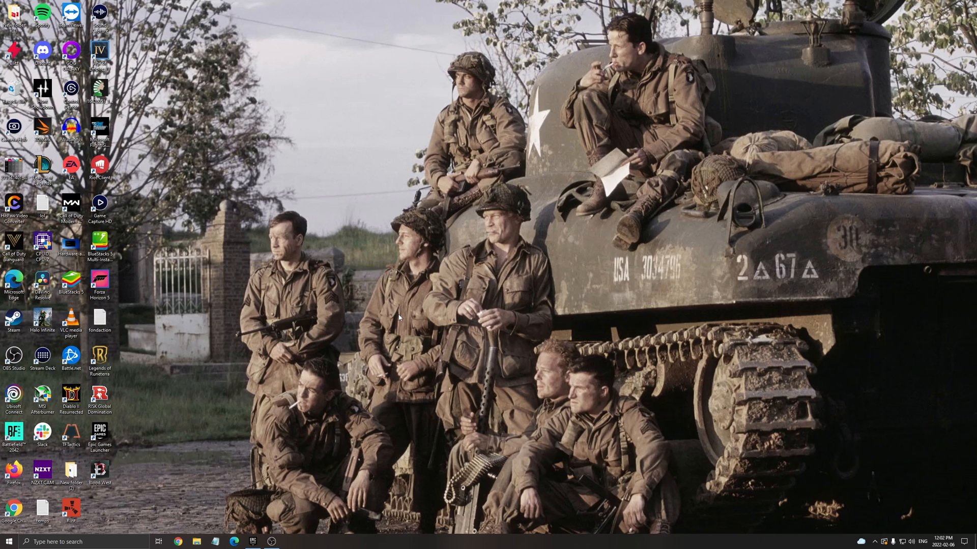
mouse_move(422, 319)
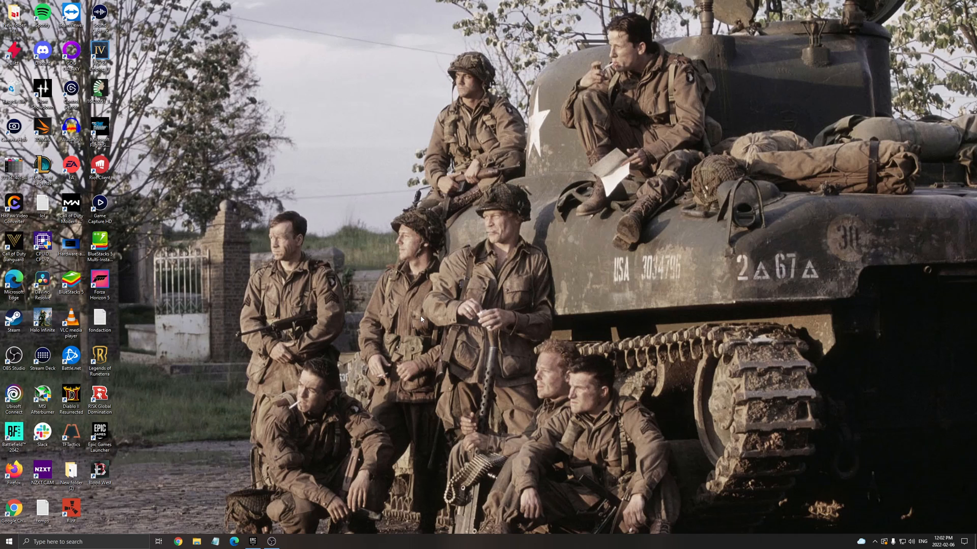
mouse_move(416, 322)
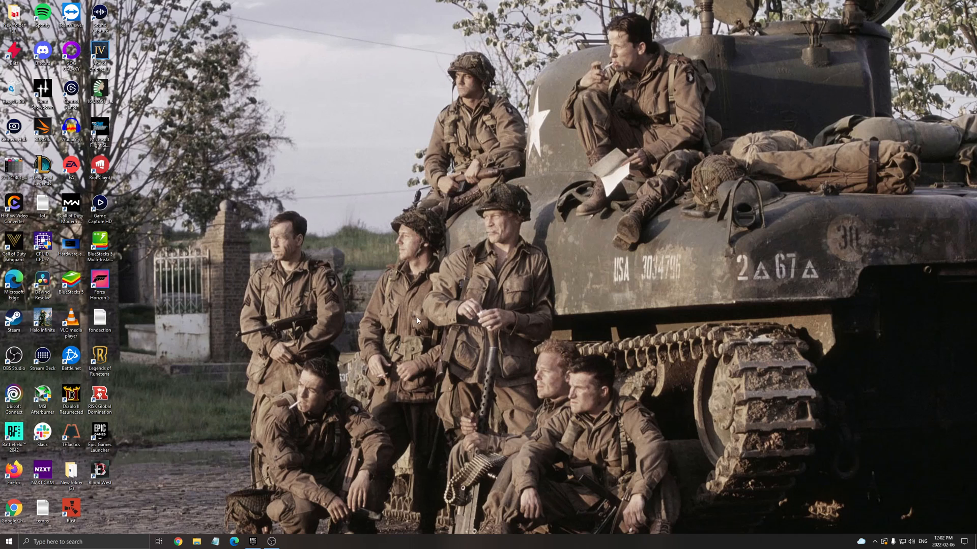
mouse_move(420, 317)
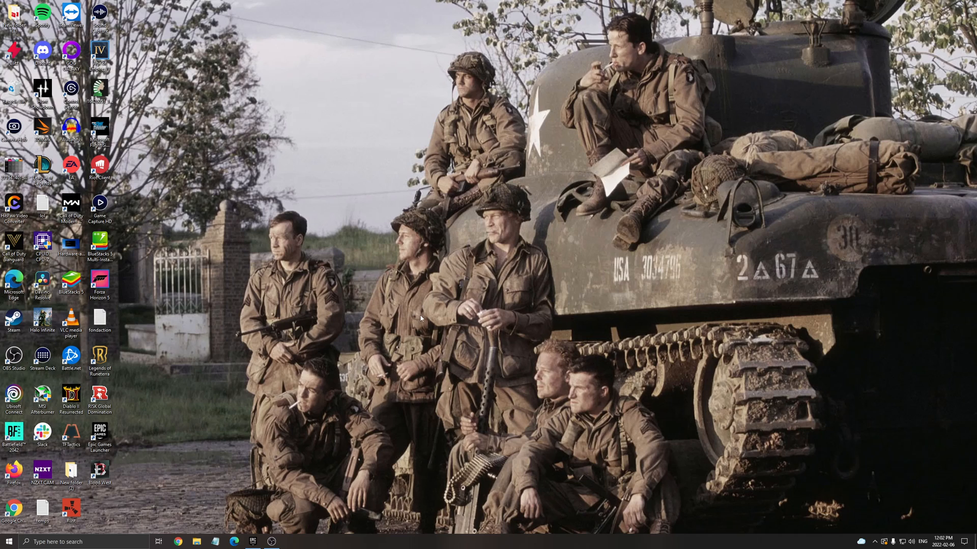
mouse_move(126, 527)
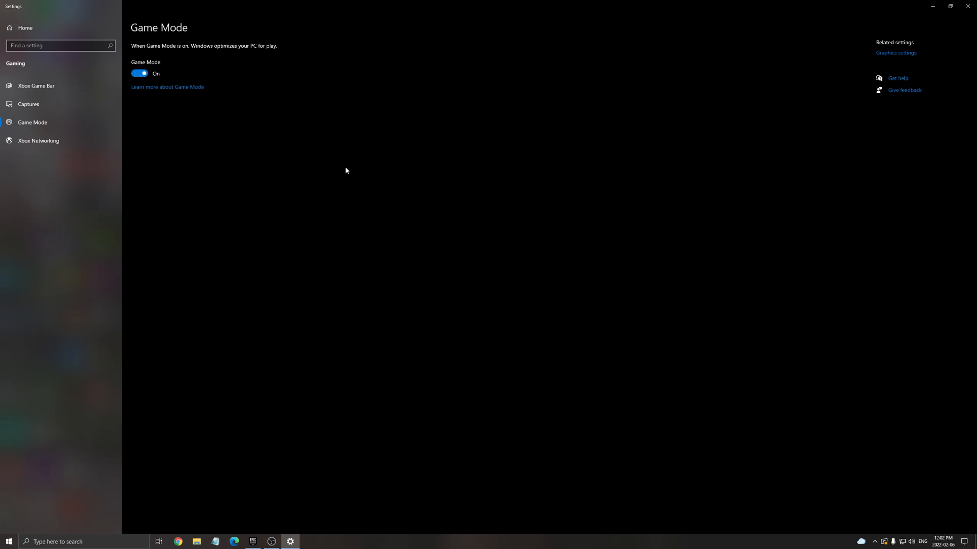
Step: Show the Captures page of the Windows Gaming settings
left_click(35, 85)
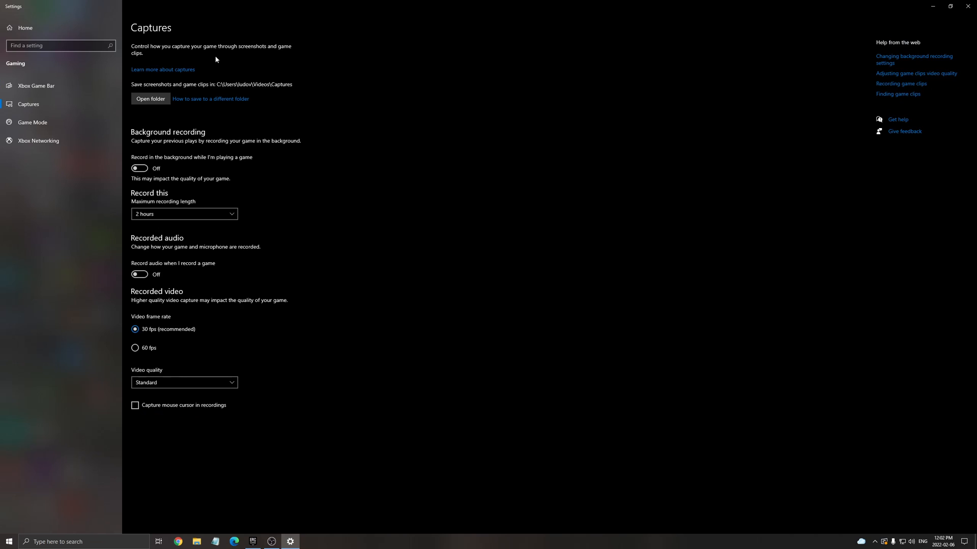
mouse_move(160, 155)
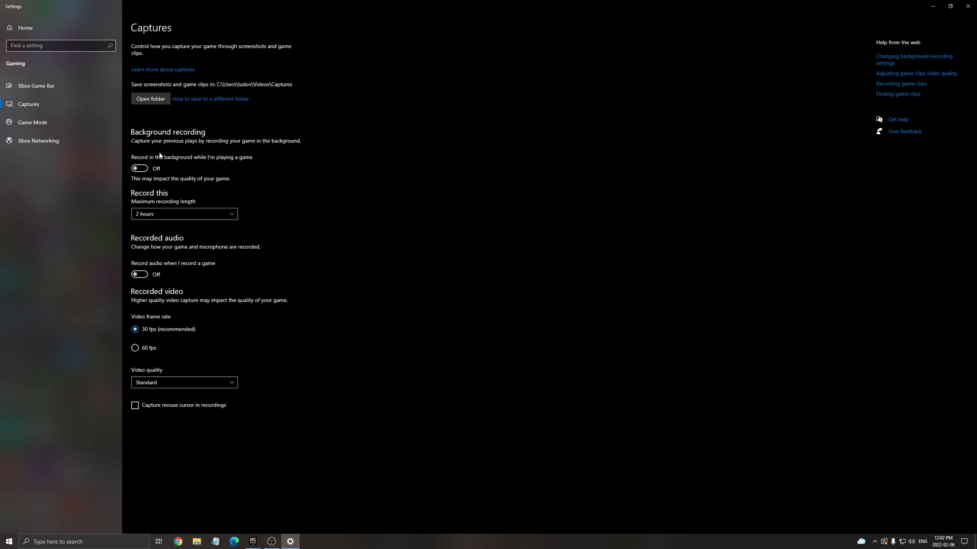
mouse_move(509, 182)
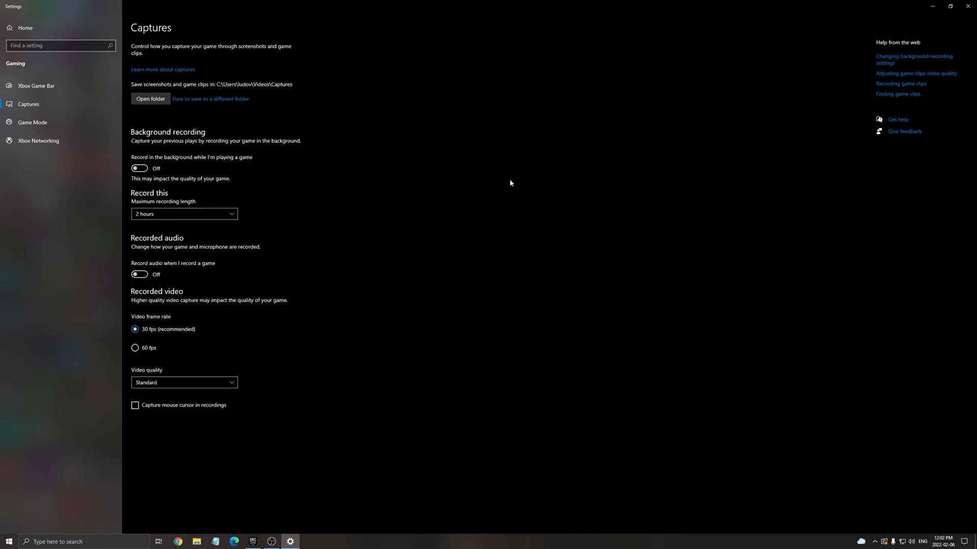
mouse_move(711, 63)
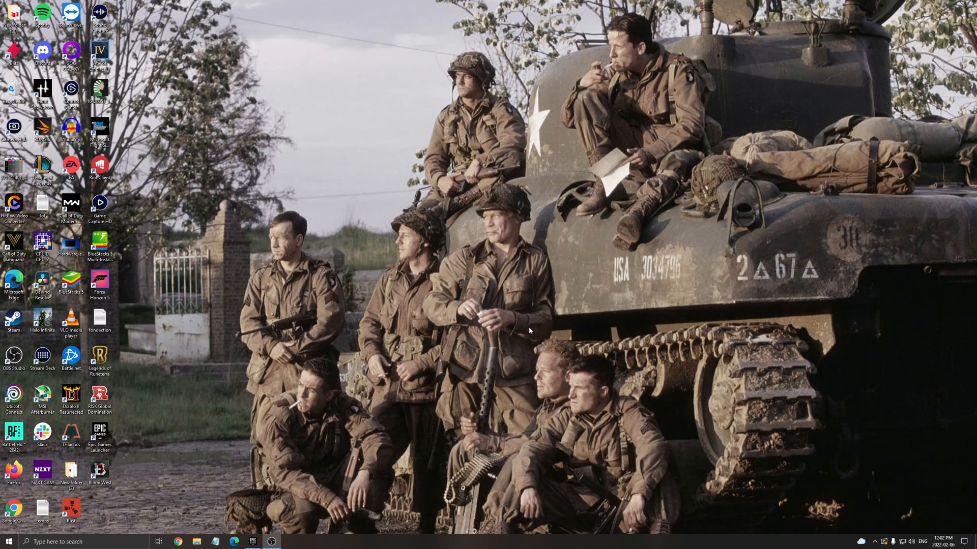
mouse_move(528, 331)
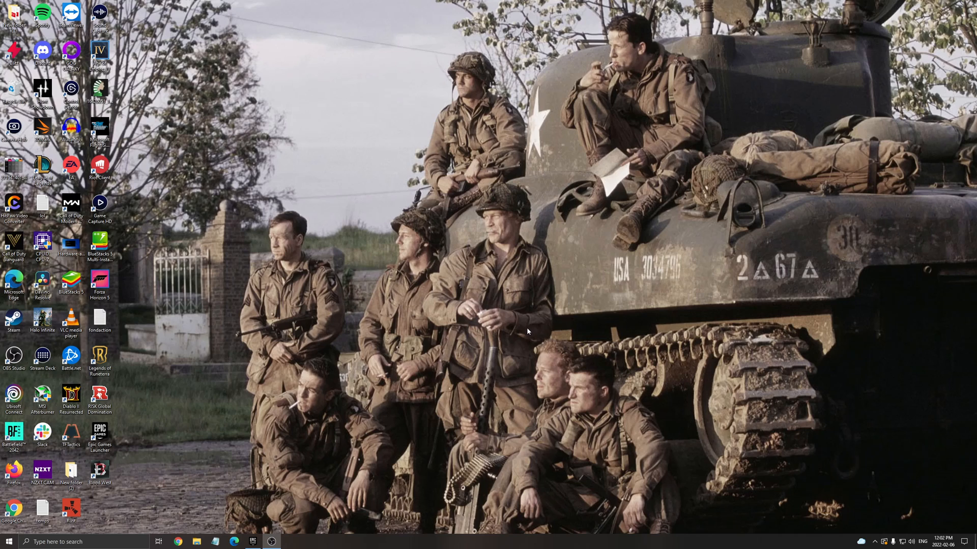
mouse_move(525, 335)
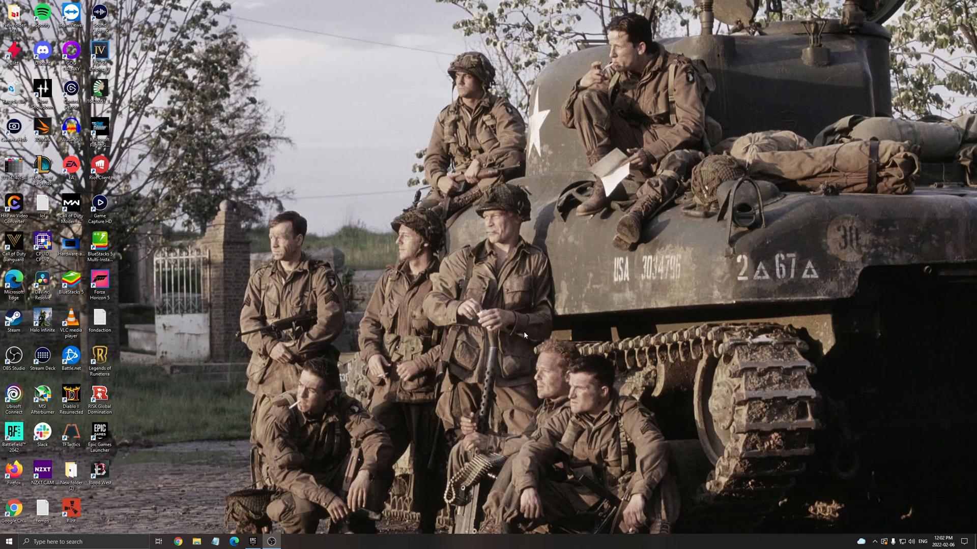
mouse_move(493, 331)
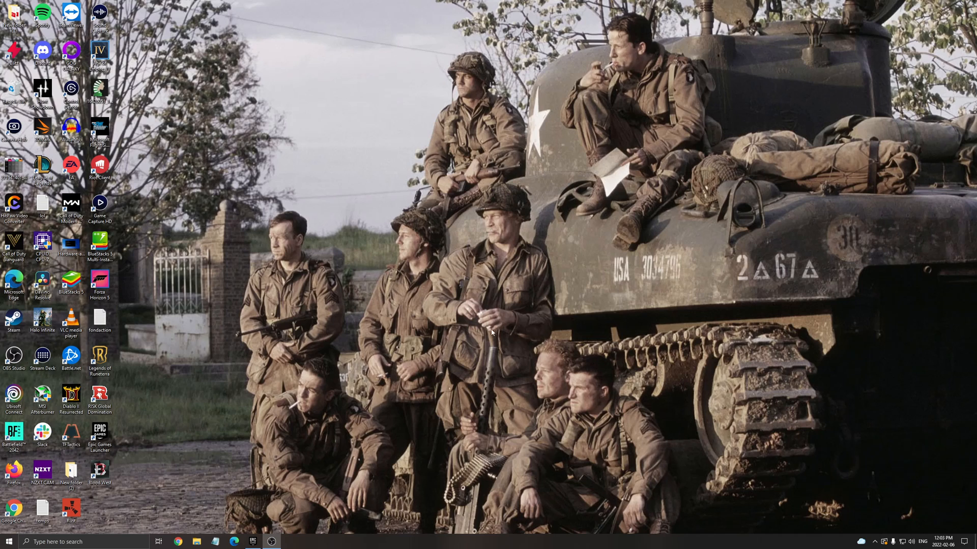
mouse_move(353, 337)
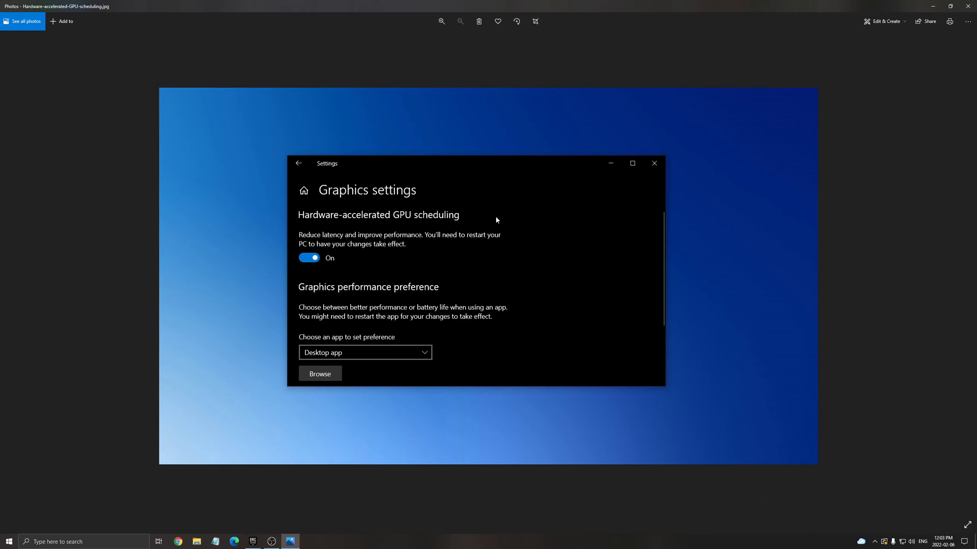
mouse_move(518, 279)
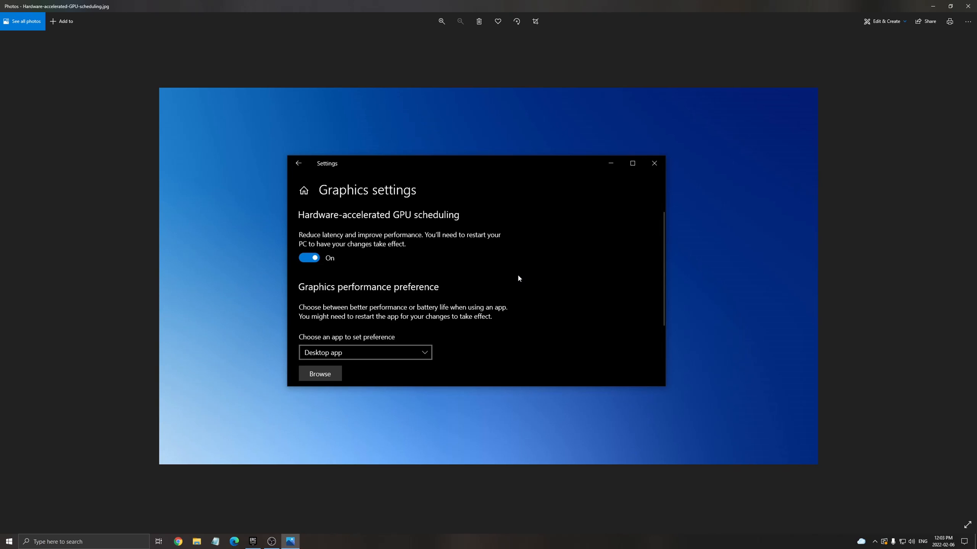
mouse_move(523, 206)
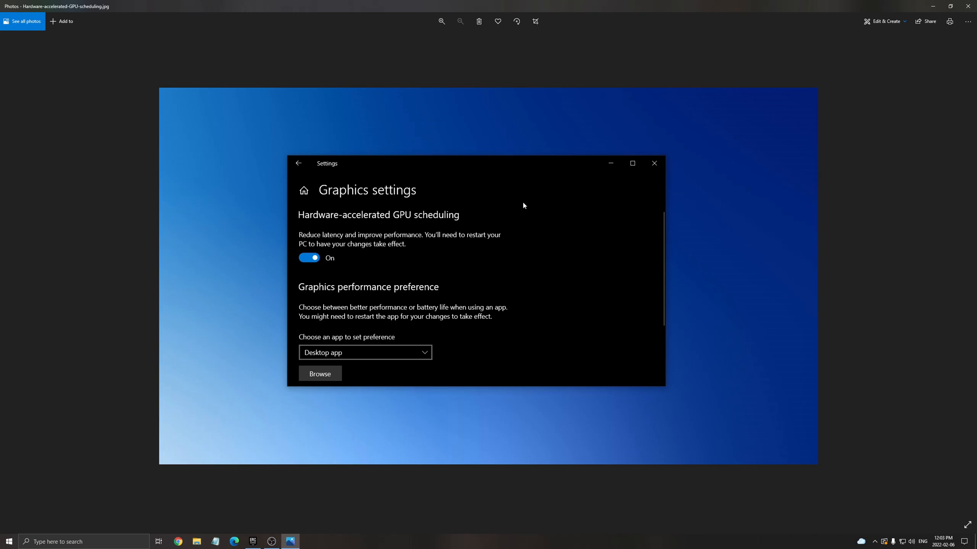
mouse_move(313, 220)
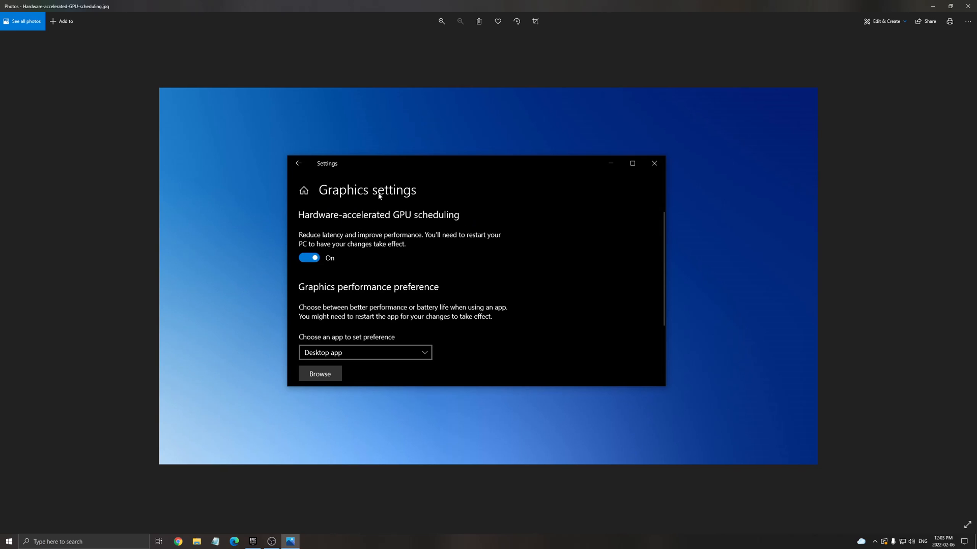
mouse_move(407, 293)
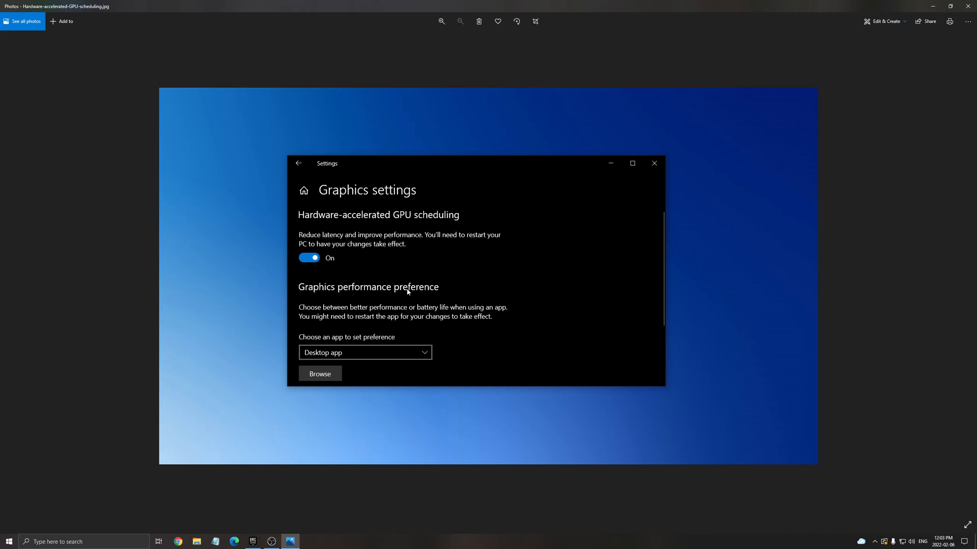
mouse_move(509, 235)
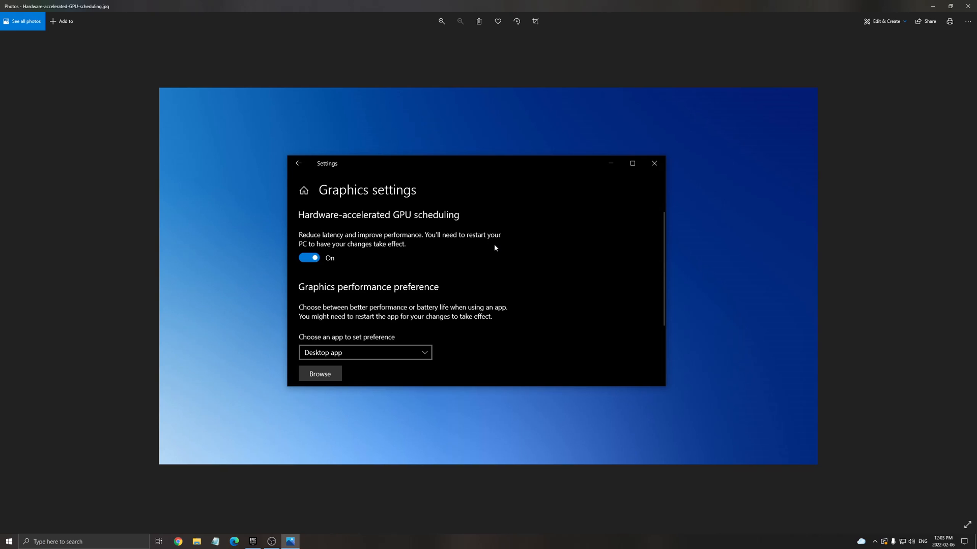
mouse_move(476, 237)
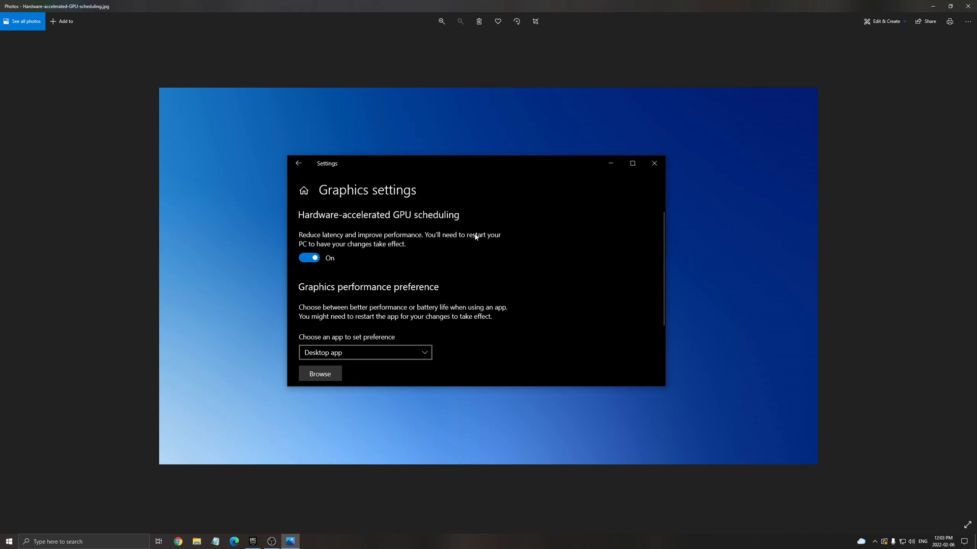
mouse_move(481, 238)
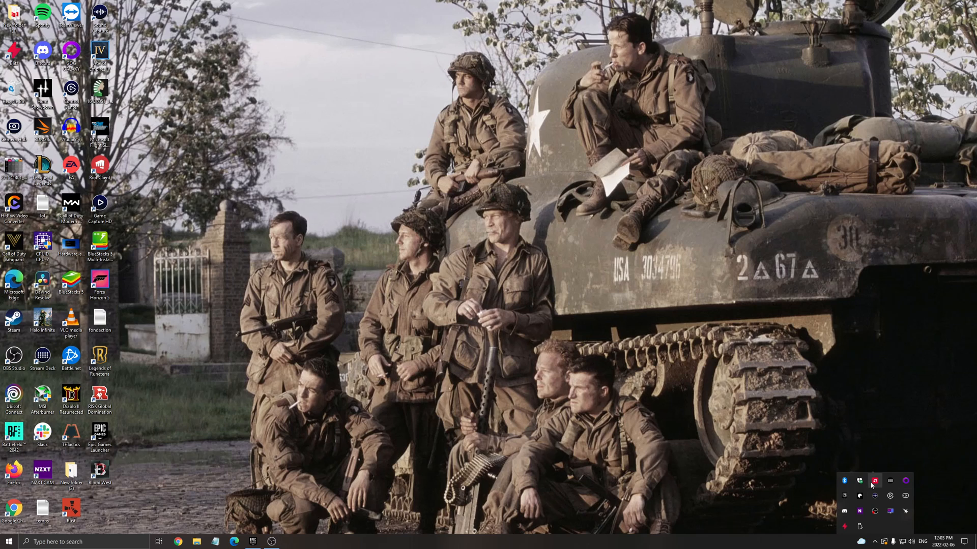
mouse_move(875, 480)
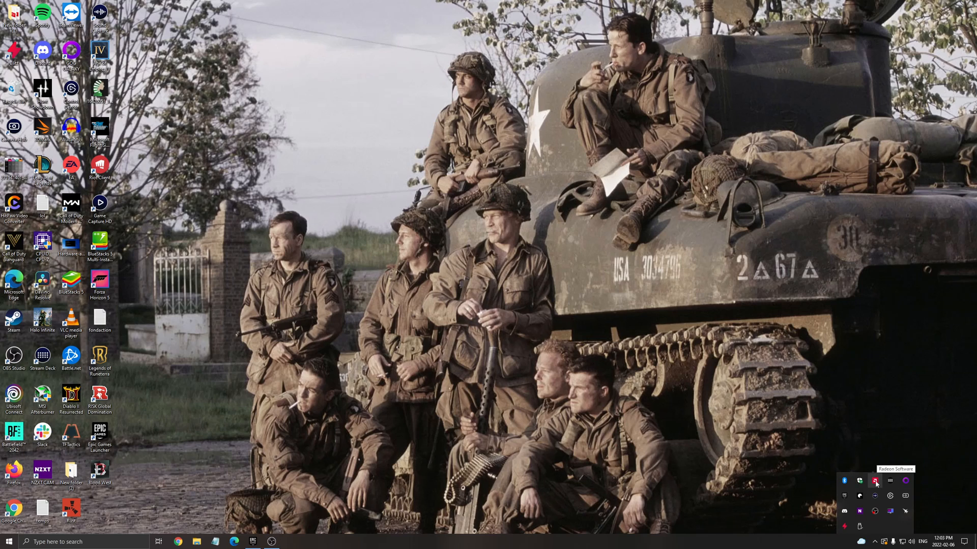
mouse_move(830, 393)
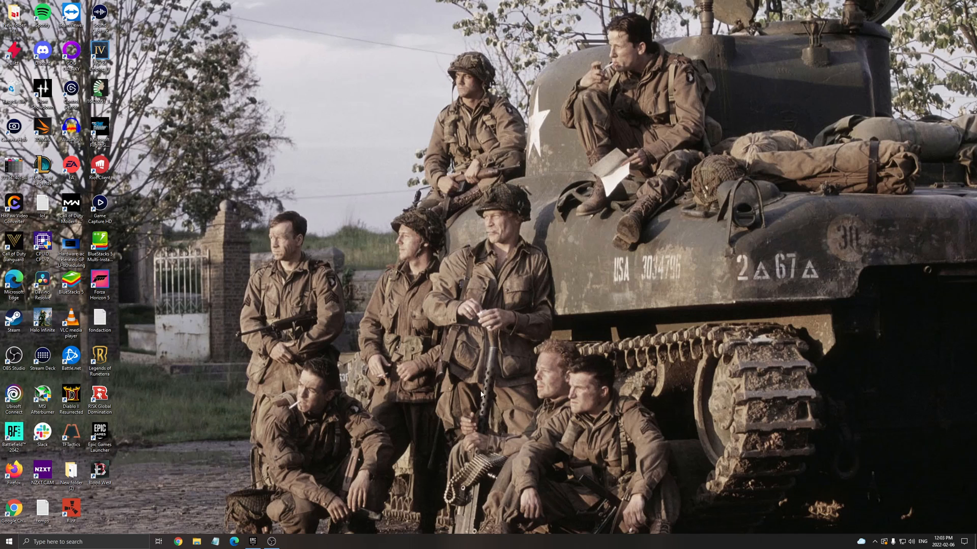
mouse_move(494, 337)
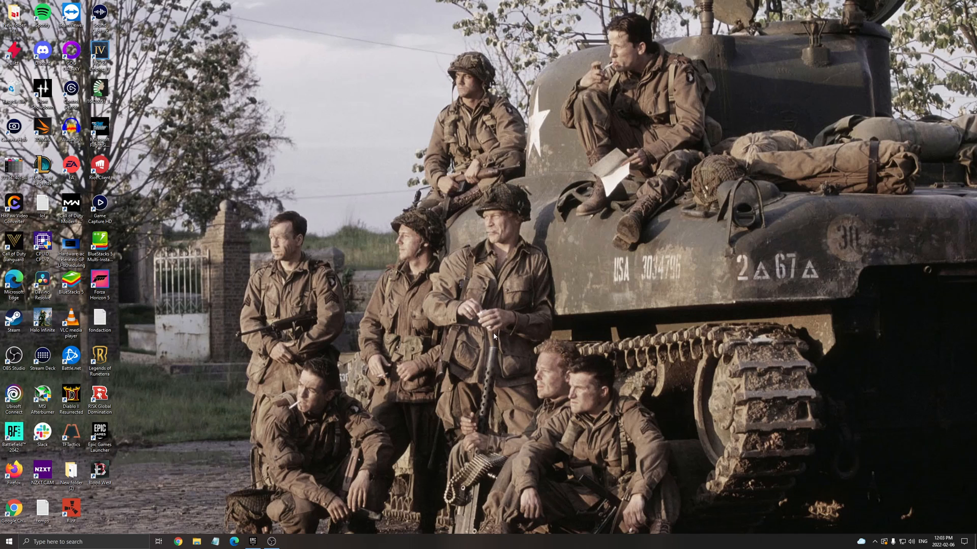
mouse_move(494, 336)
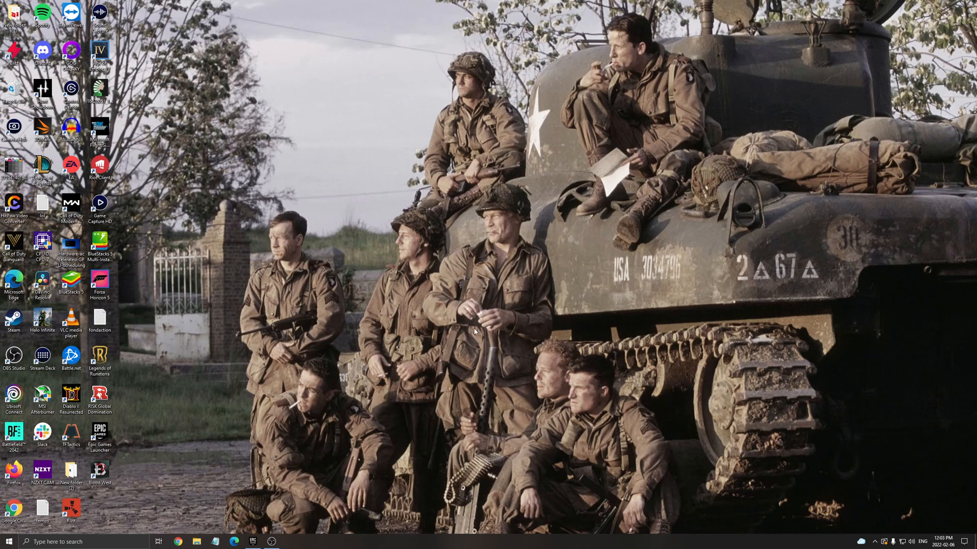
mouse_move(462, 338)
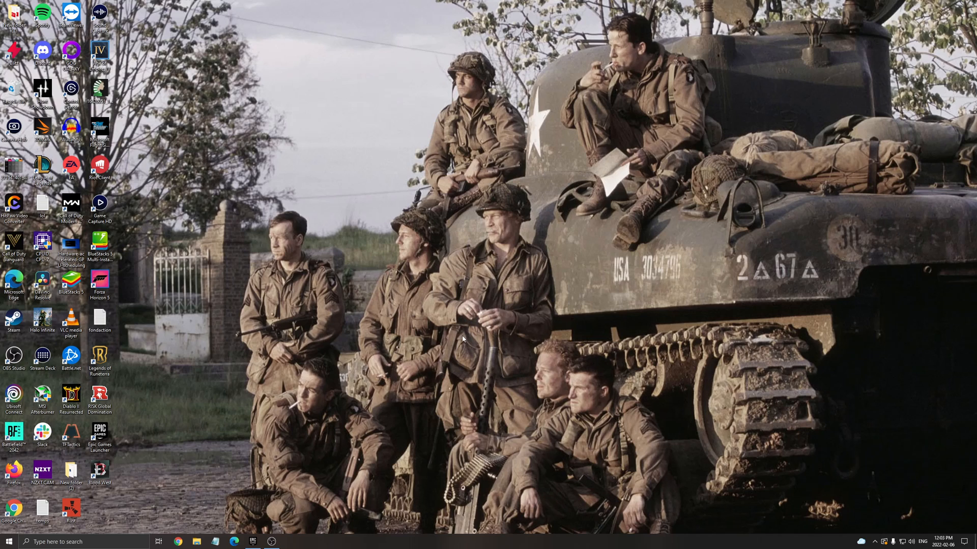
mouse_move(461, 348)
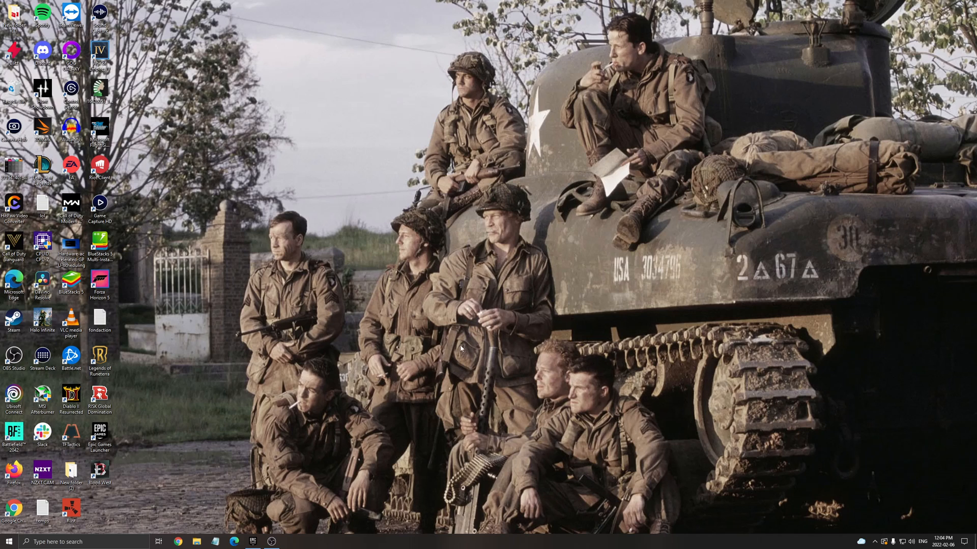
mouse_move(317, 450)
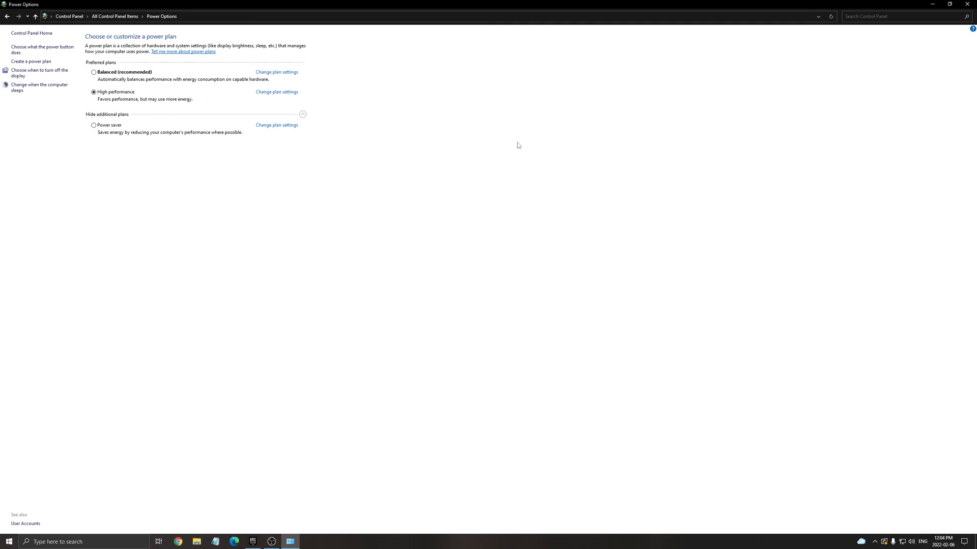
mouse_move(528, 180)
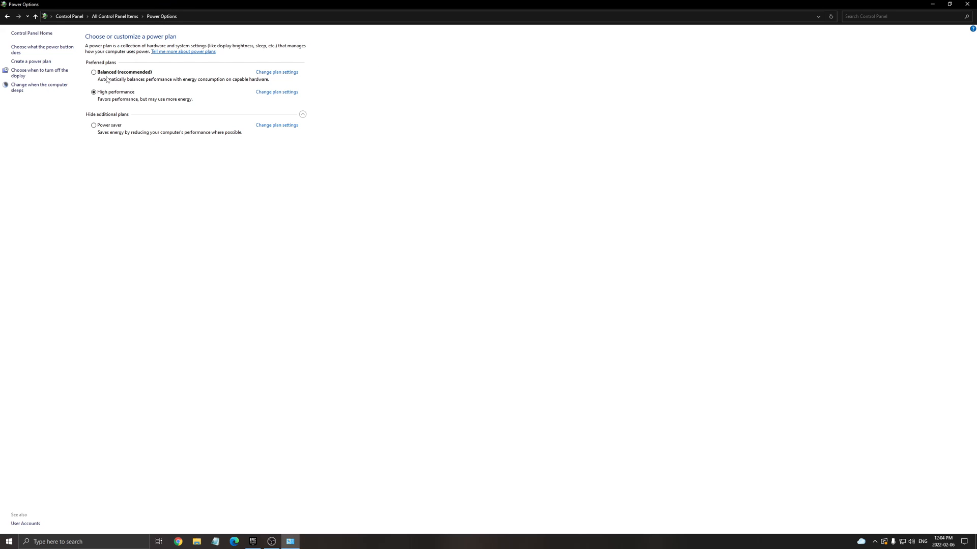
mouse_move(255, 261)
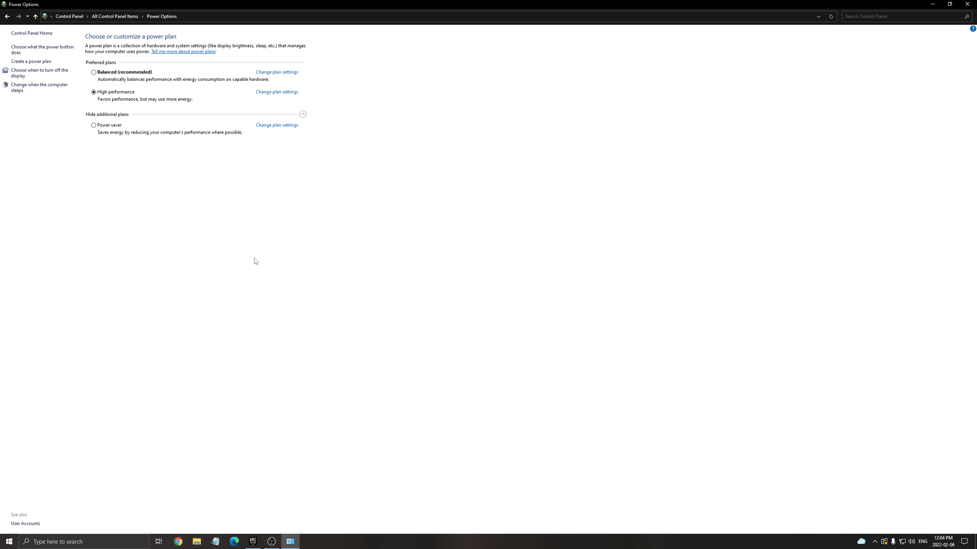
mouse_move(274, 229)
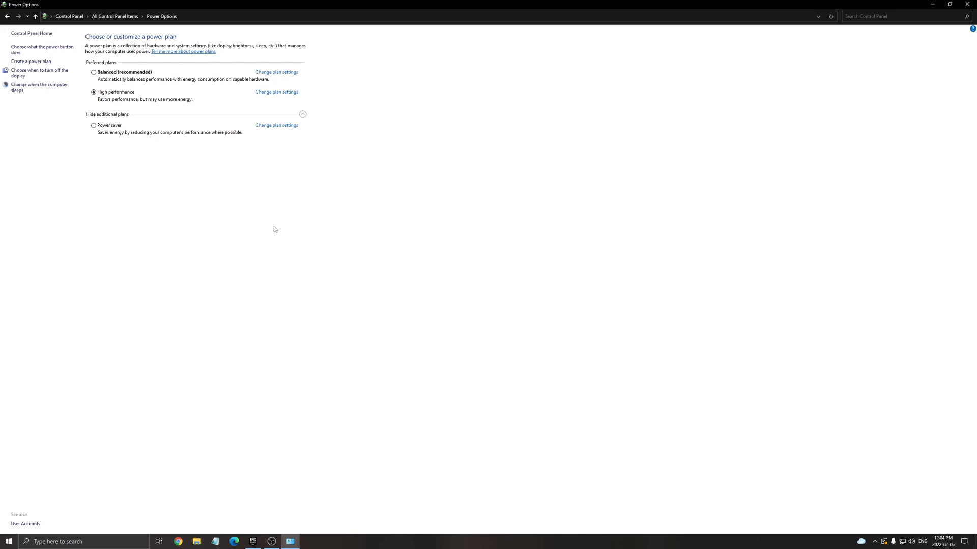
mouse_move(91, 131)
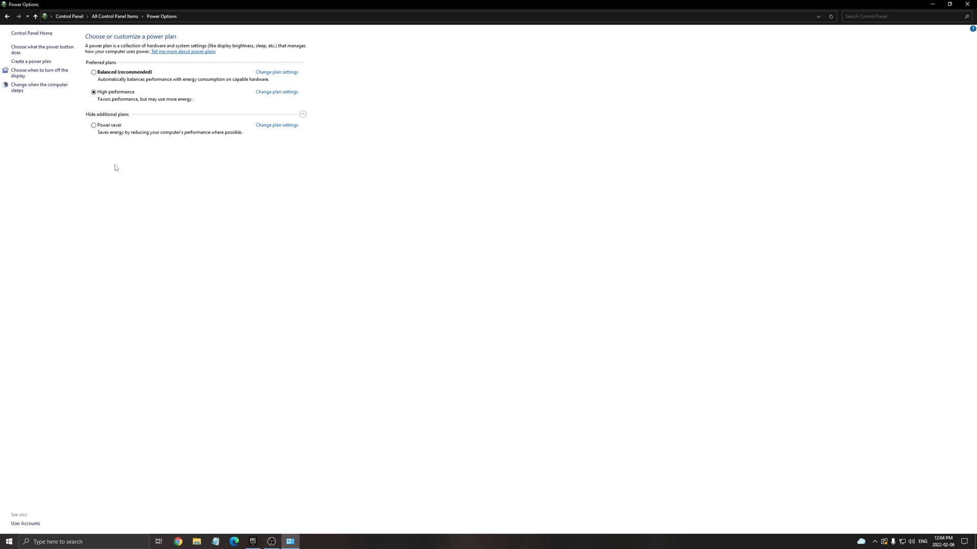
mouse_move(189, 193)
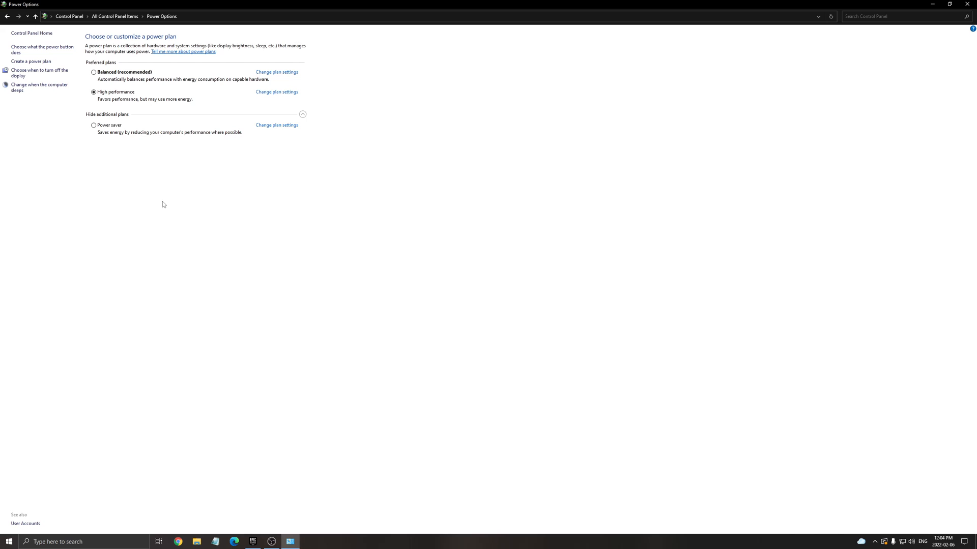
mouse_move(159, 204)
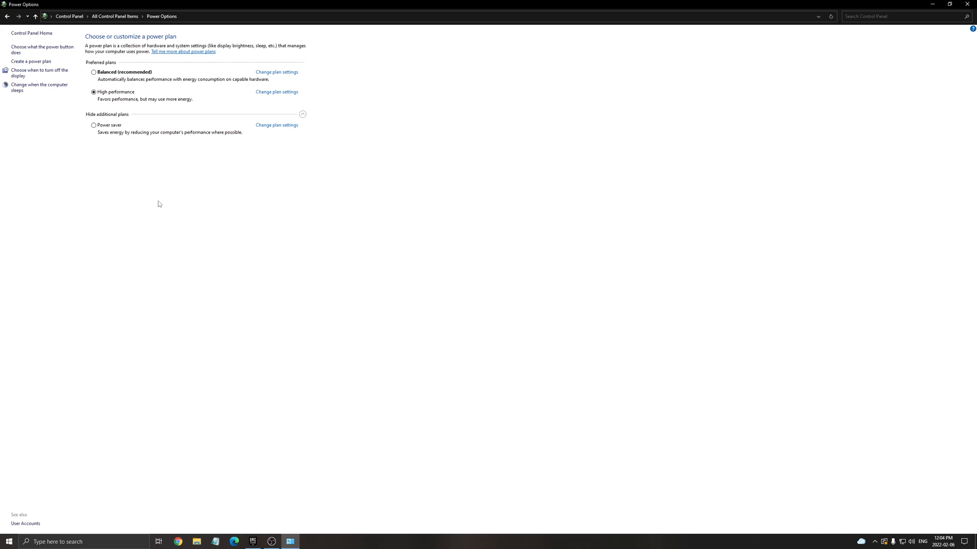
mouse_move(213, 213)
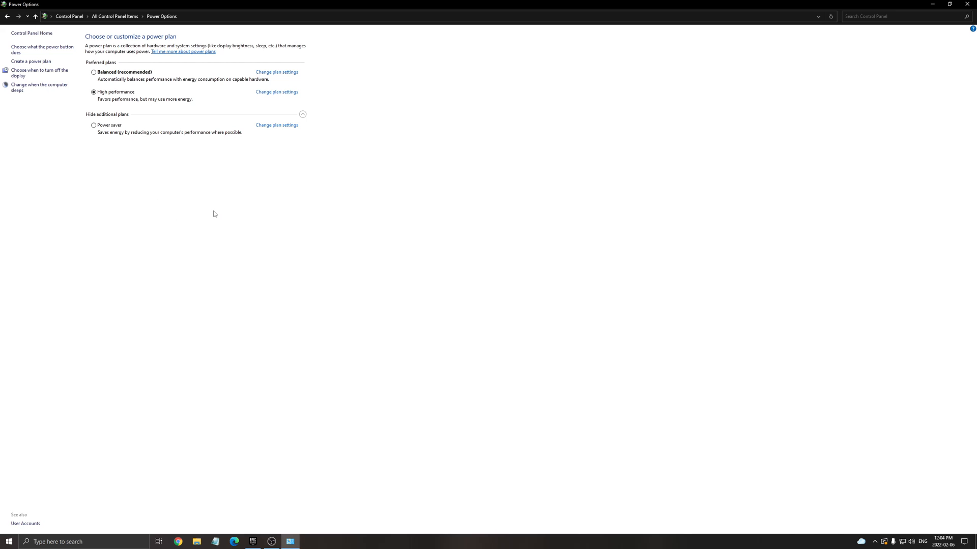
mouse_move(126, 44)
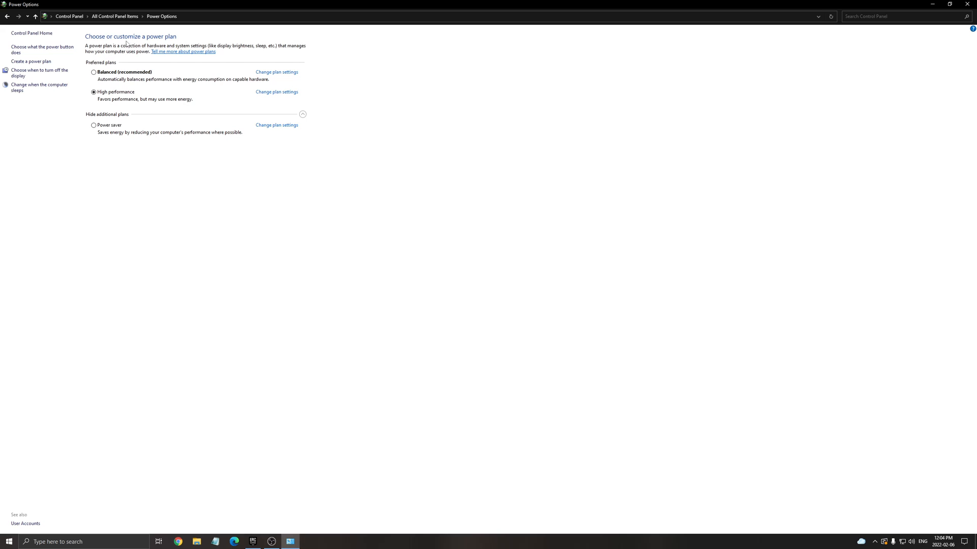
mouse_move(404, 182)
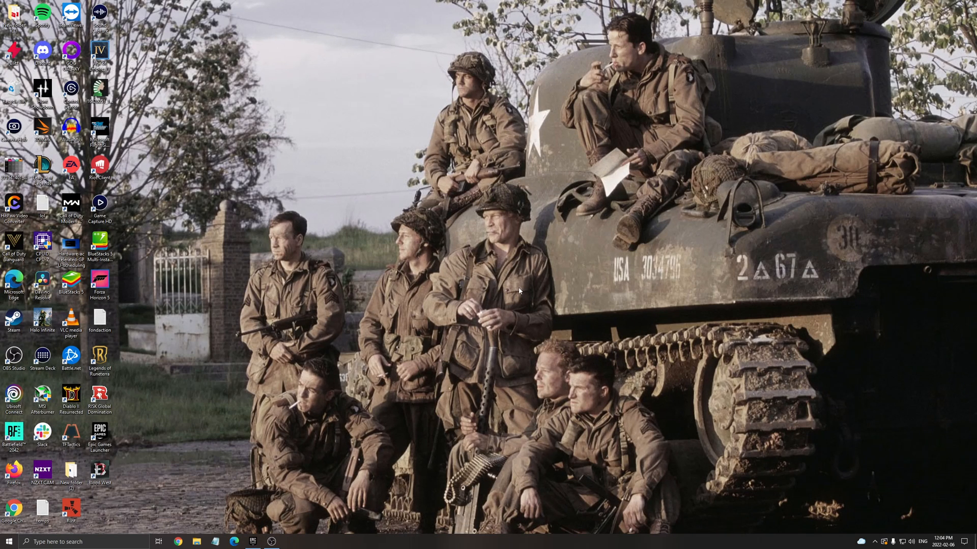
mouse_move(503, 300)
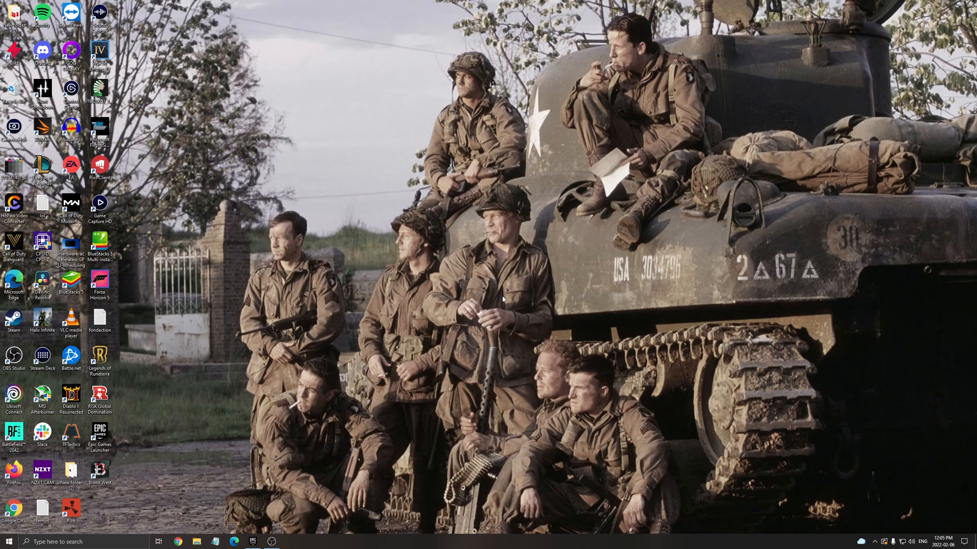
mouse_move(515, 303)
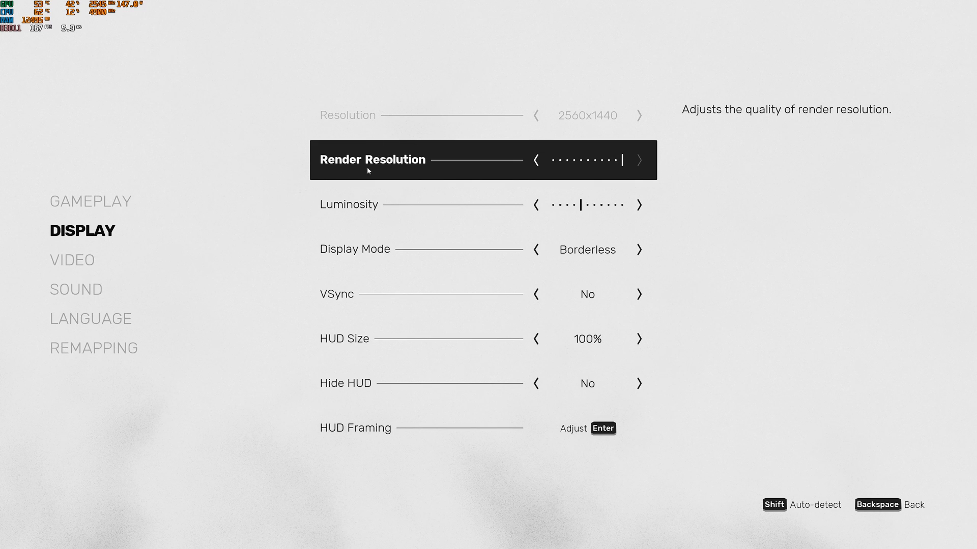
mouse_move(239, 132)
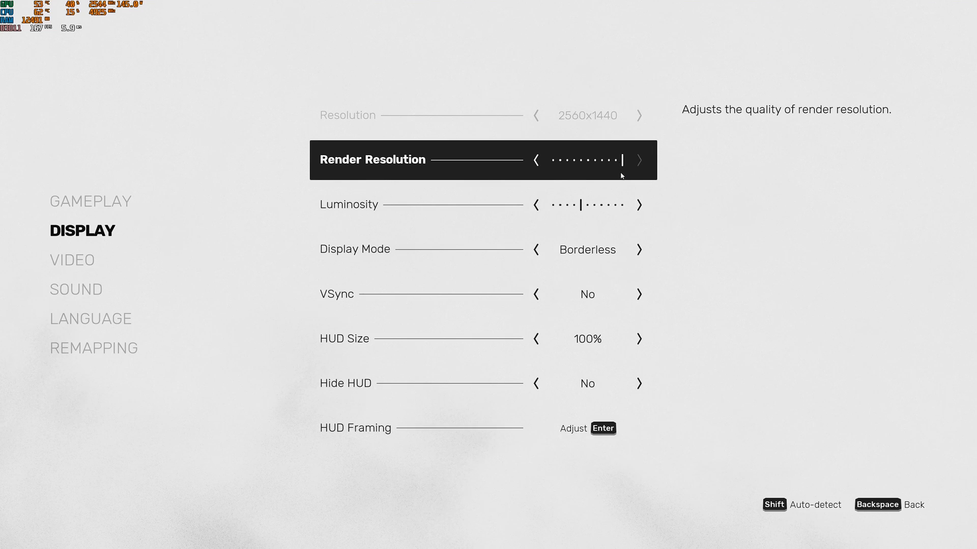
mouse_move(402, 197)
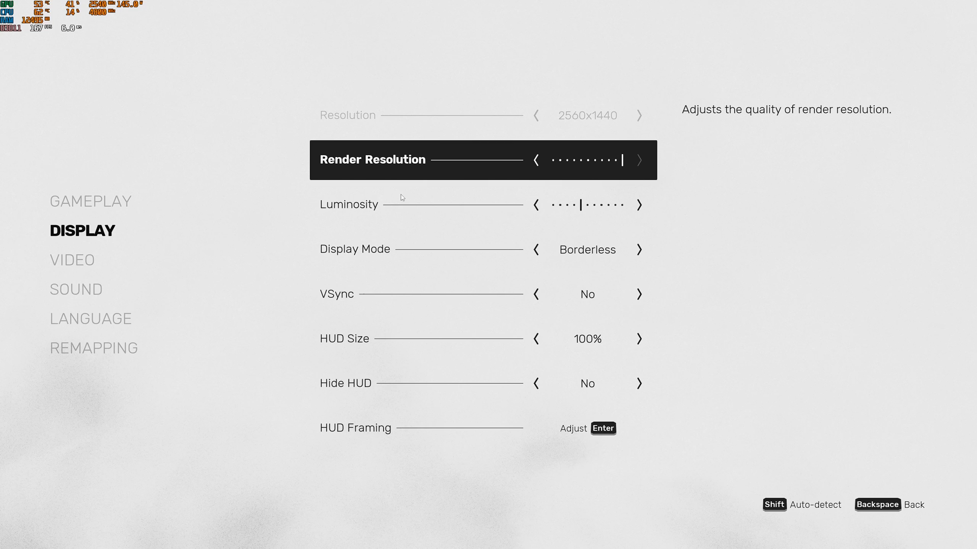
Step: Move the selection down to the Display Mode row
key("down")
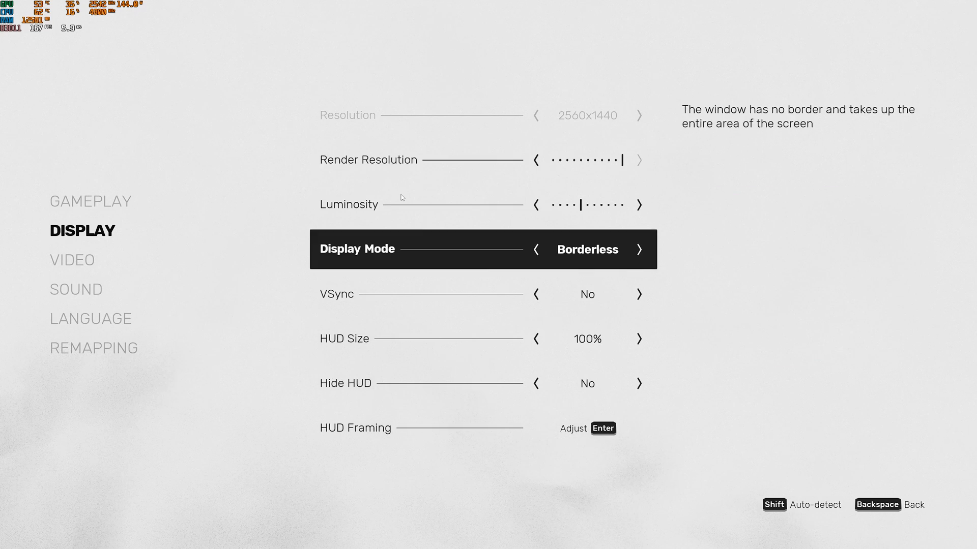
Step: Change Display Mode from Borderless to Fullscreen, leaving VSync off
left_click(639, 250)
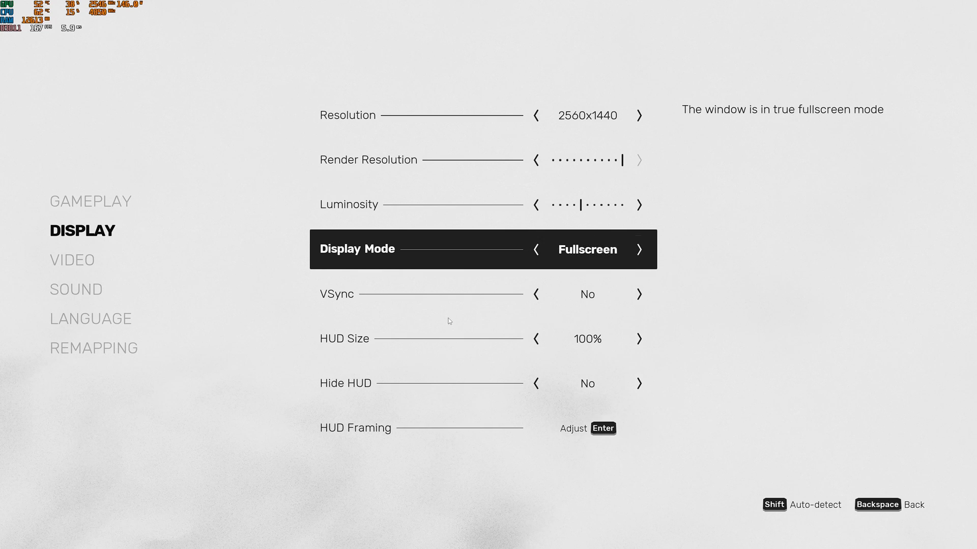
key("down")
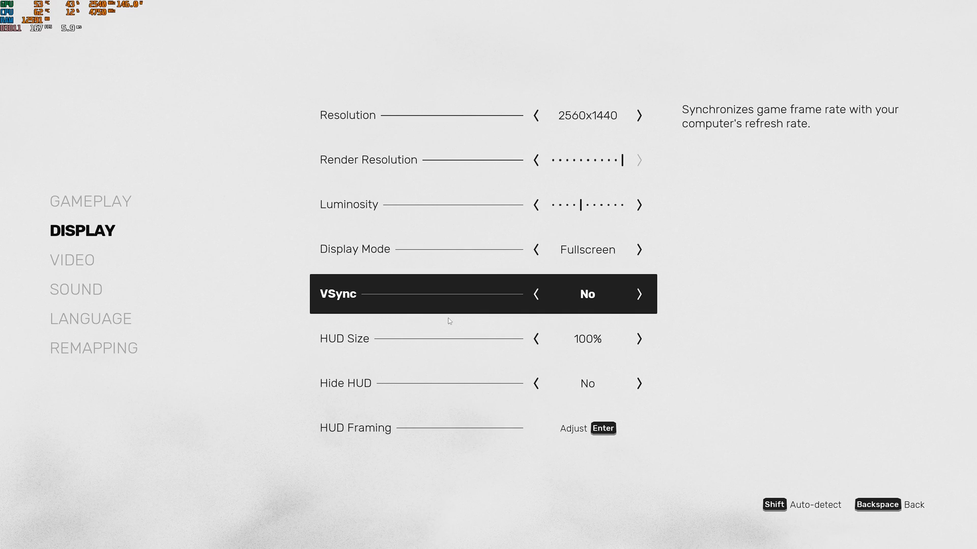
mouse_move(73, 274)
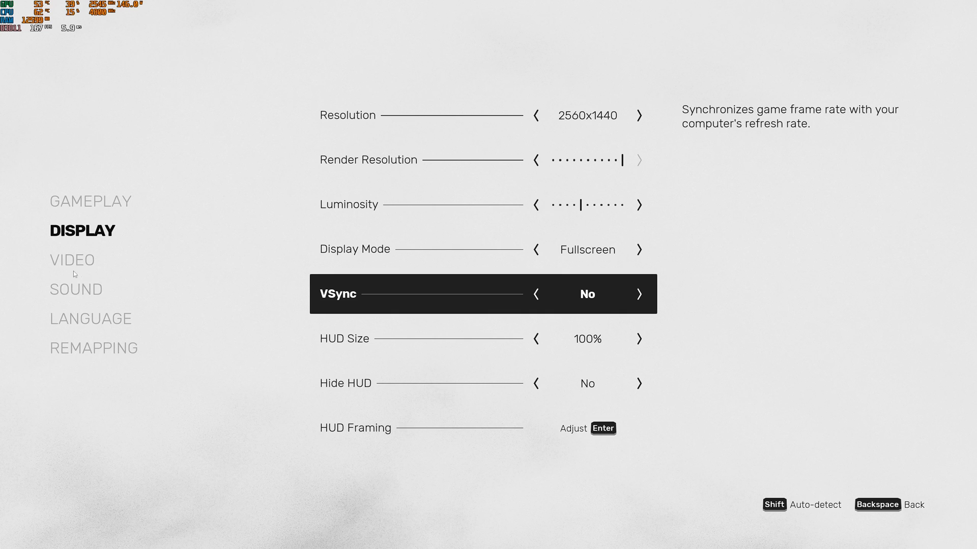
Step: In the Video settings, cycle Shadows through Ultra and Low to land on Medium
left_click(71, 259)
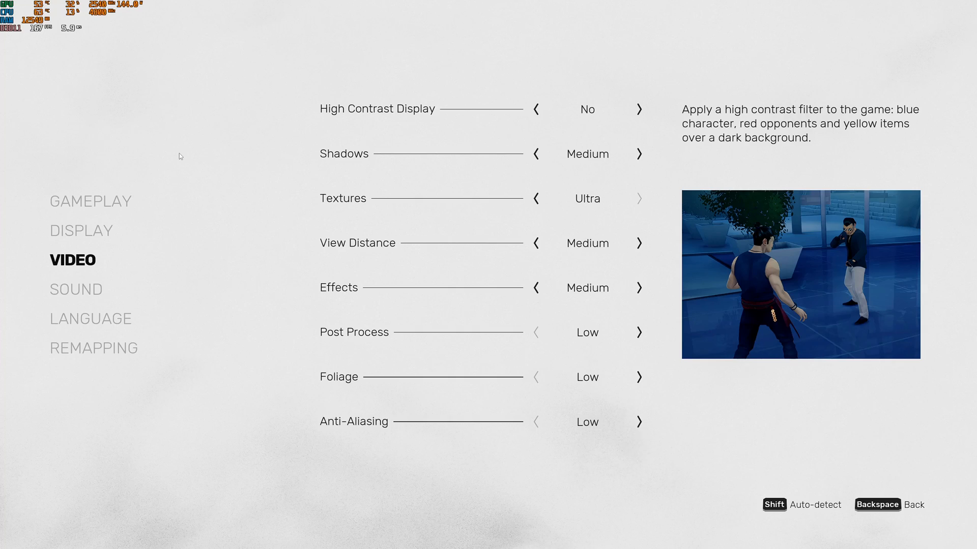
mouse_move(516, 157)
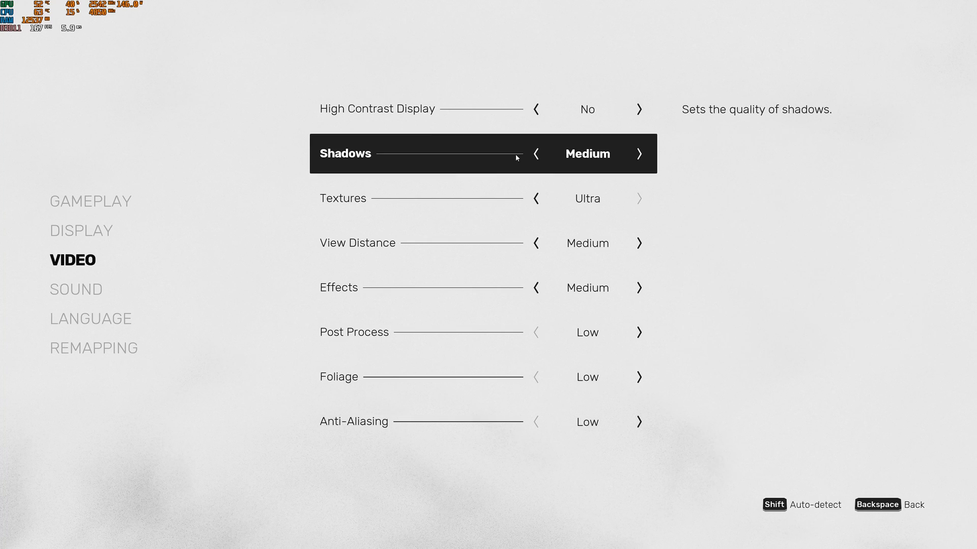
left_click(639, 154)
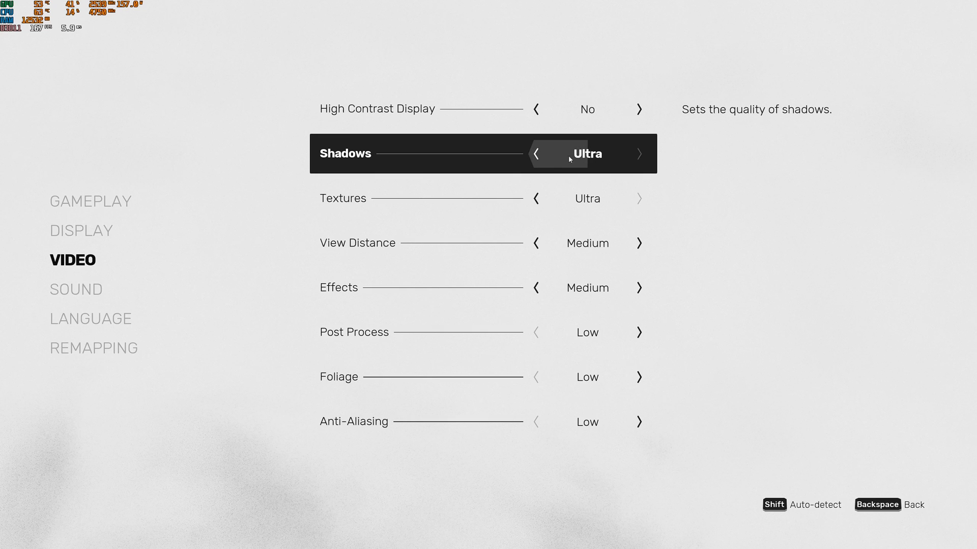
left_click(534, 154)
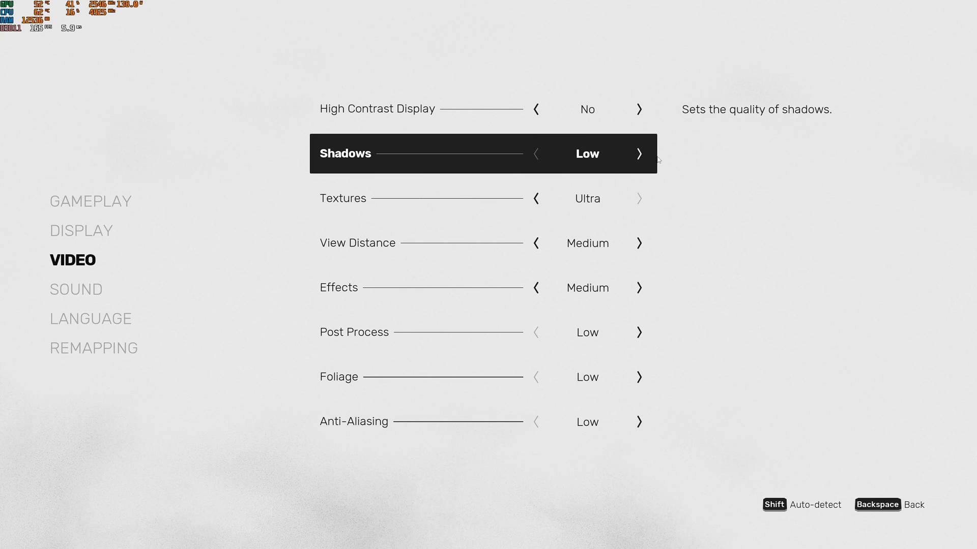
mouse_move(582, 250)
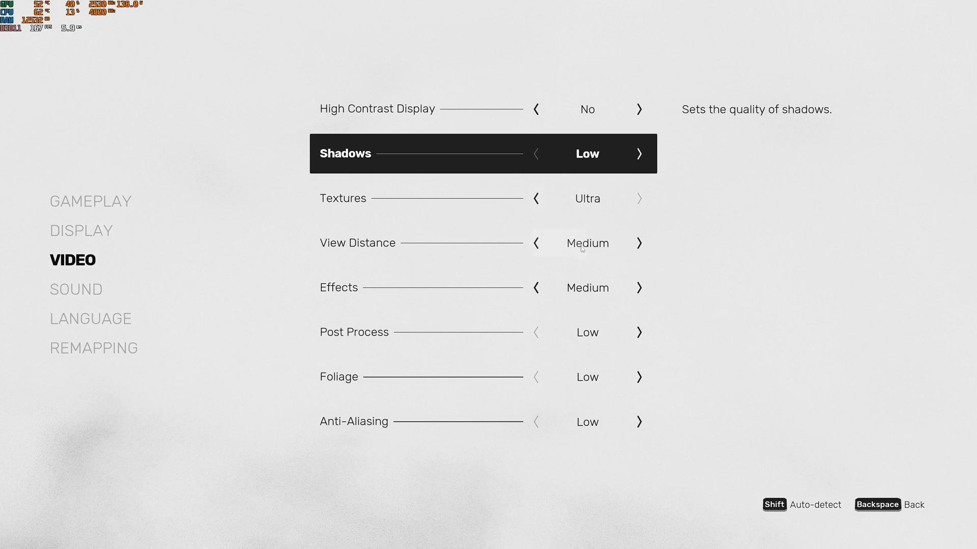
left_click(637, 154)
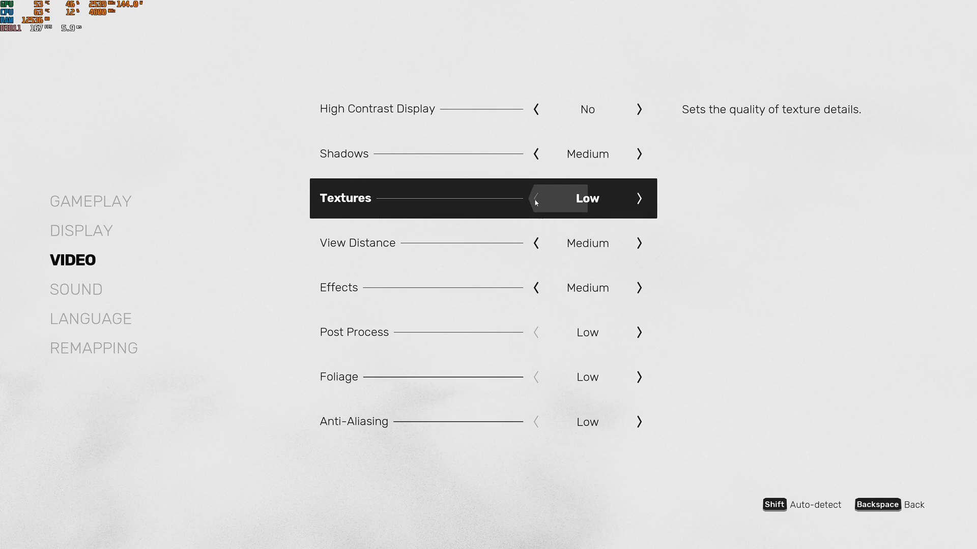
Step: Restore Textures to Ultra and bring View Distance to Medium
left_click(638, 198)
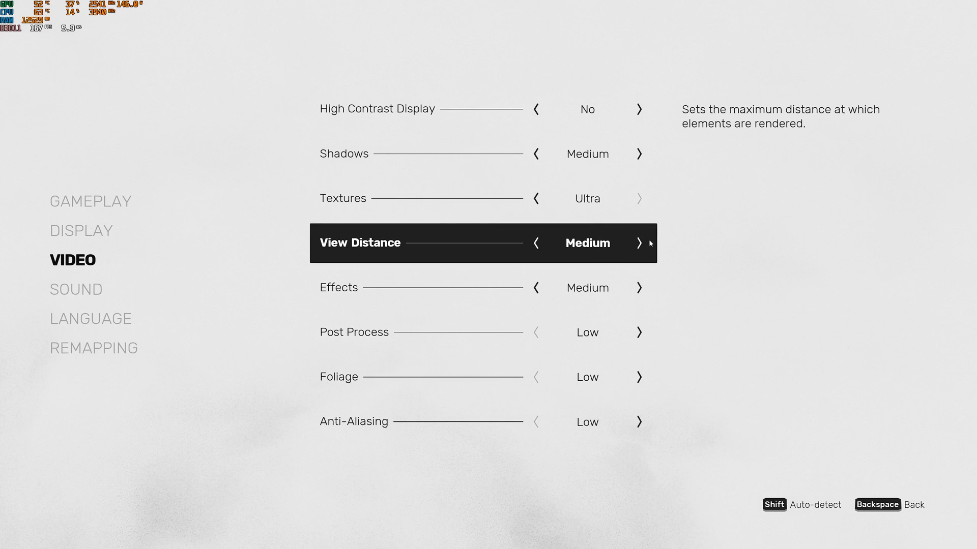
left_click(638, 244)
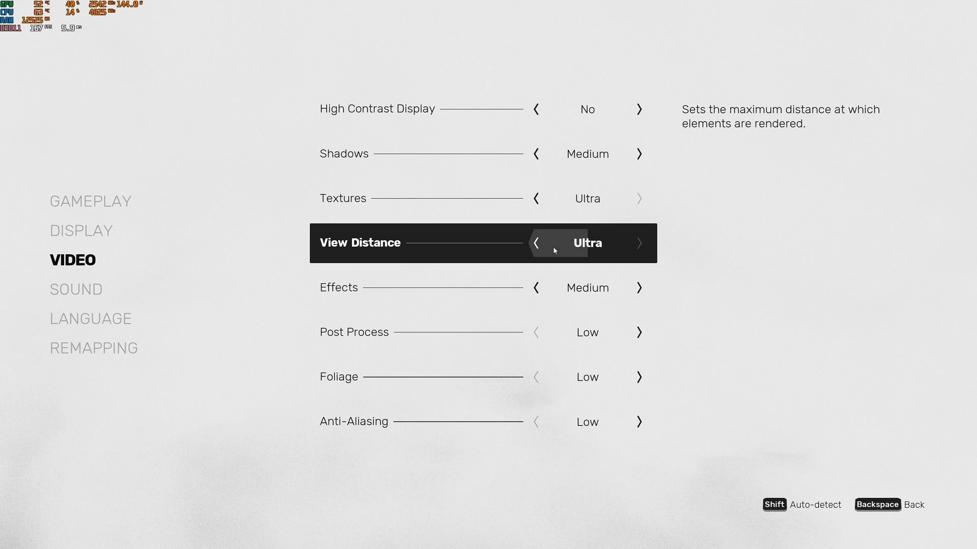
left_click(535, 243)
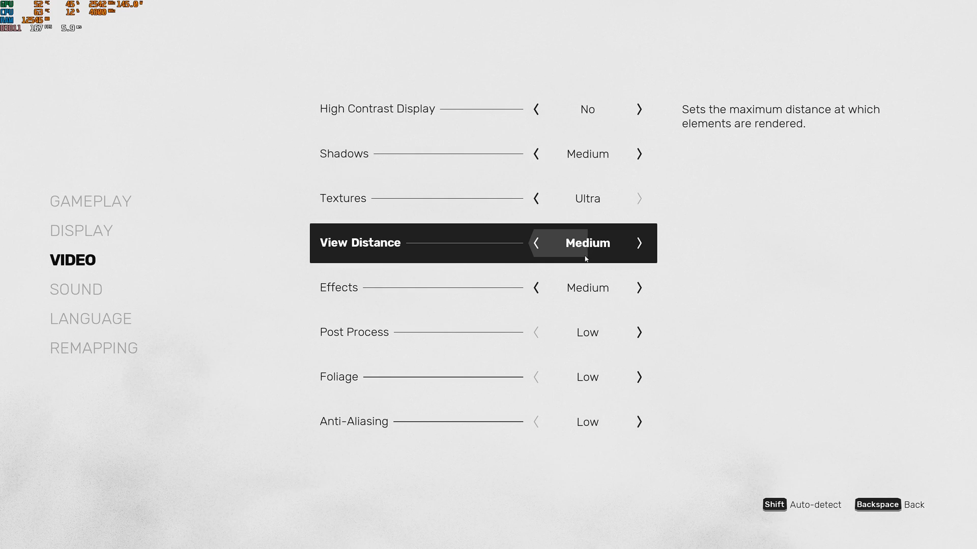
mouse_move(532, 279)
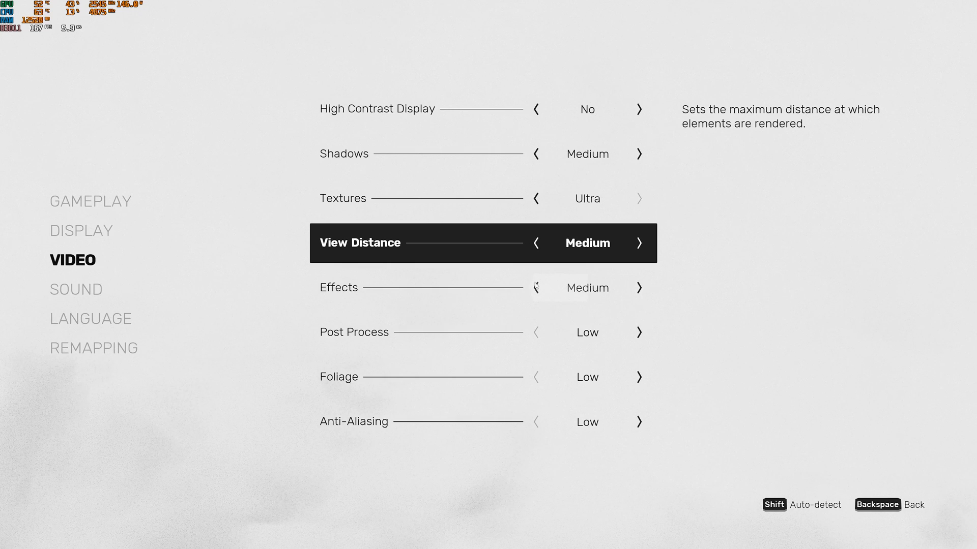
mouse_move(394, 306)
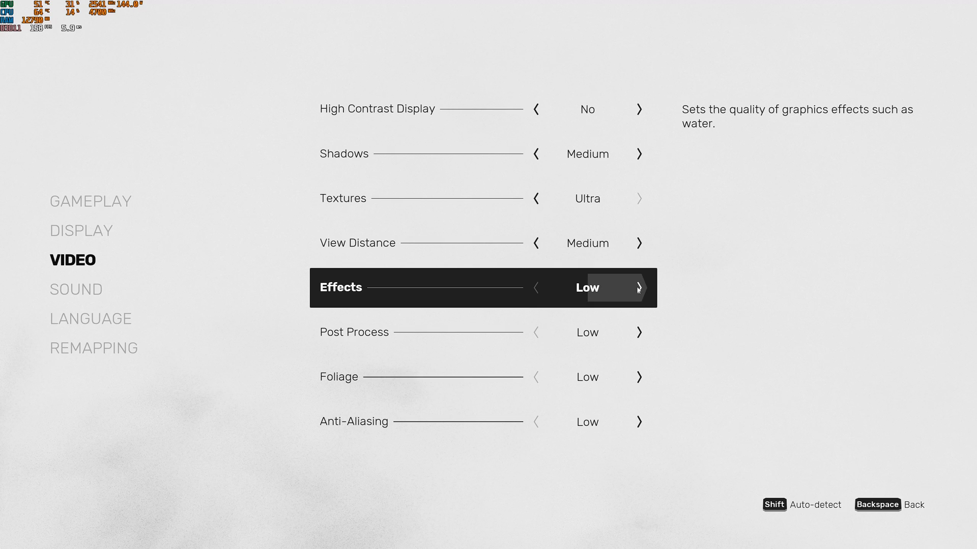
Step: Cycle Effects through High and Low and leave it at Medium
left_click(639, 287)
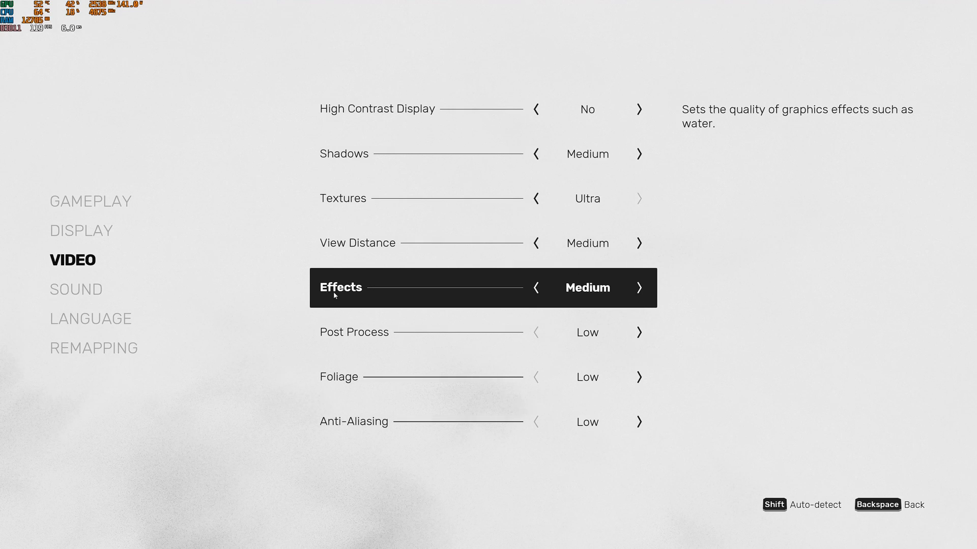
left_click(638, 288)
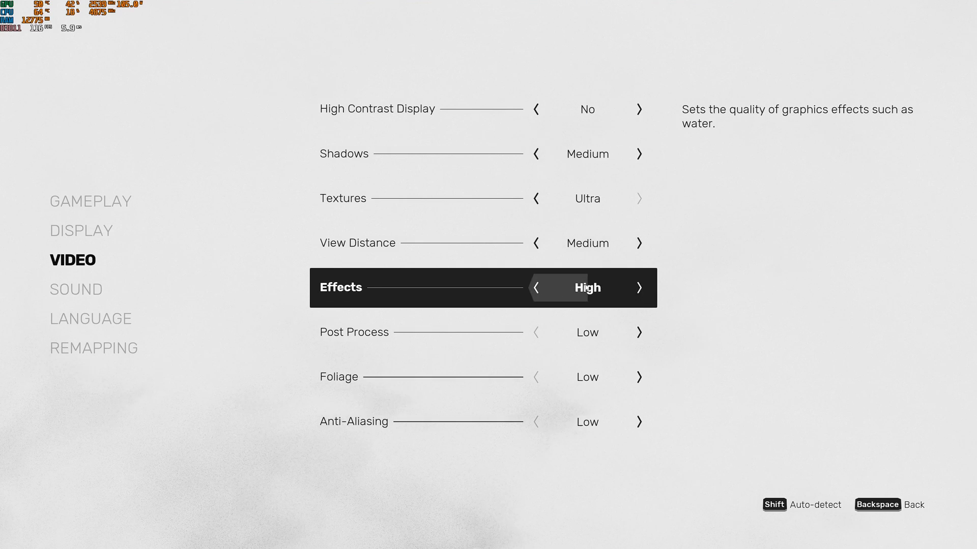
left_click(535, 287)
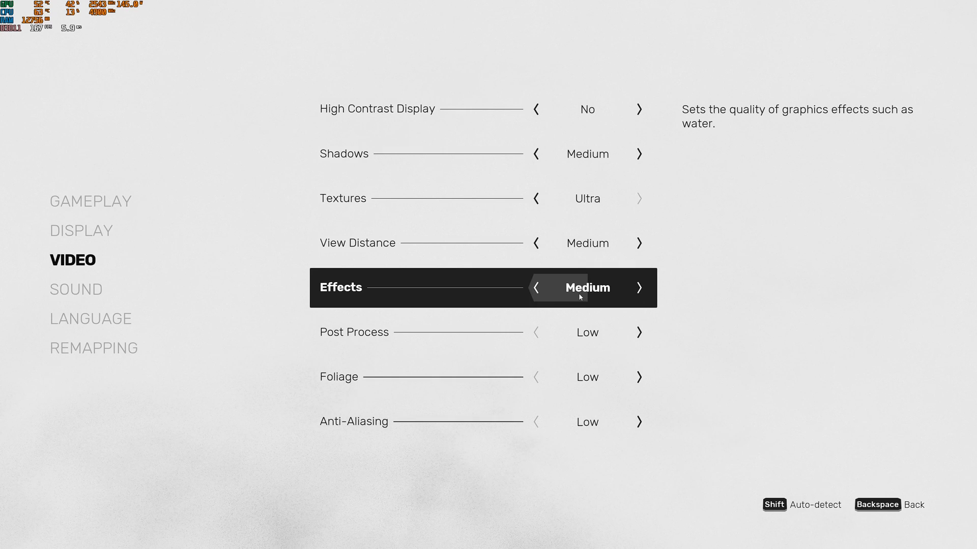
mouse_move(452, 284)
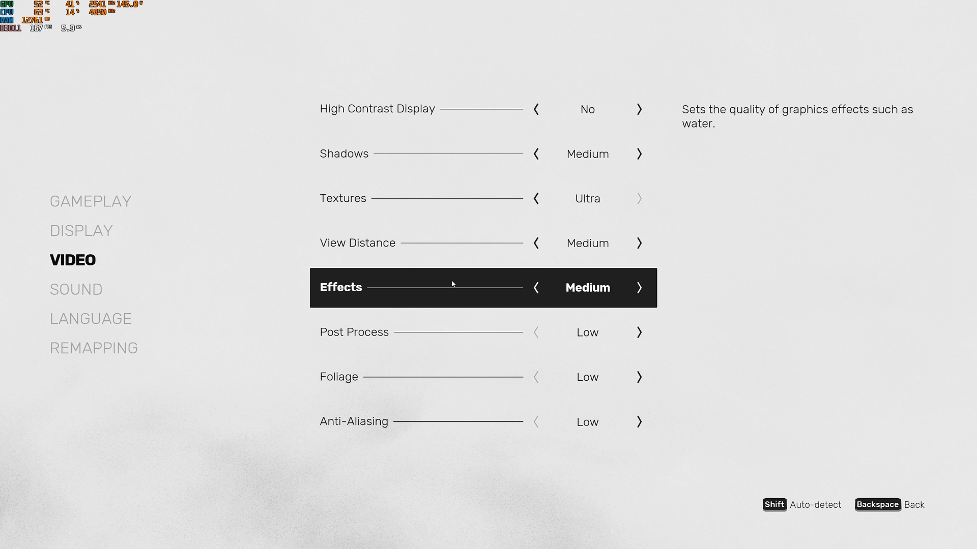
left_click(534, 287)
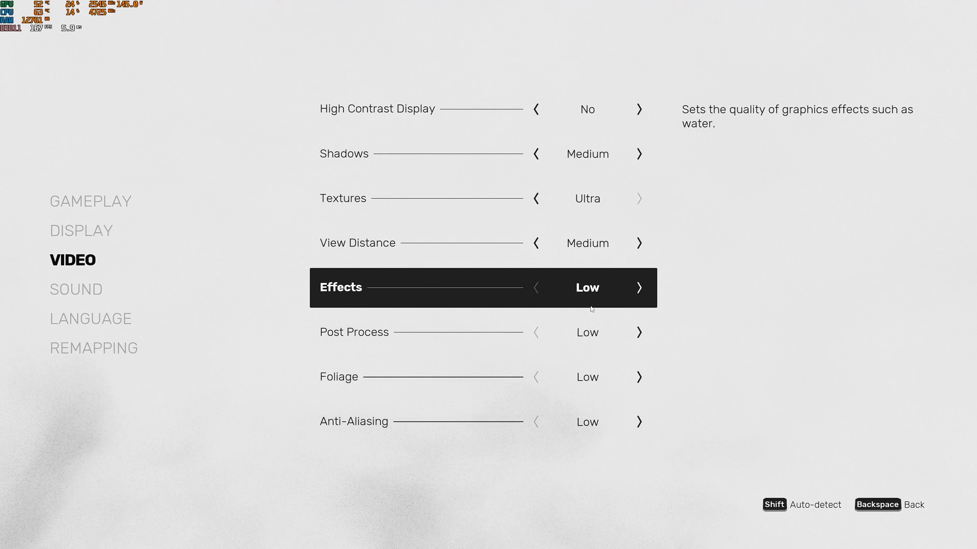
mouse_move(566, 316)
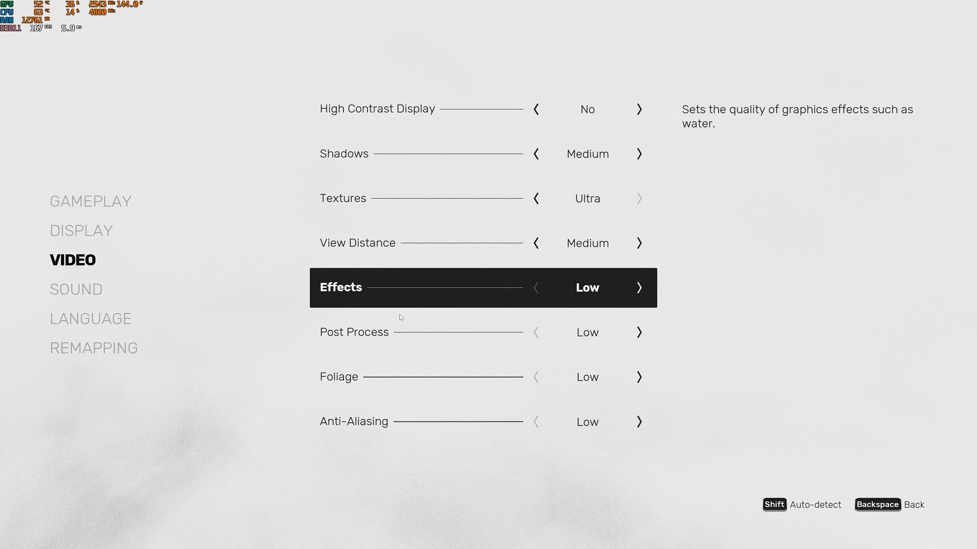
left_click(639, 288)
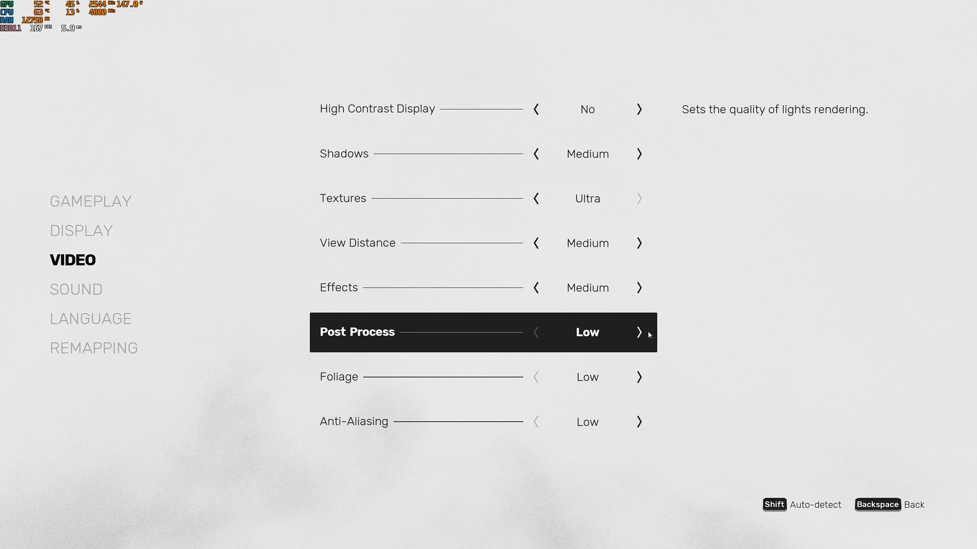
Step: Cycle Post Process through Ultra and Medium and leave it at High
left_click(639, 332)
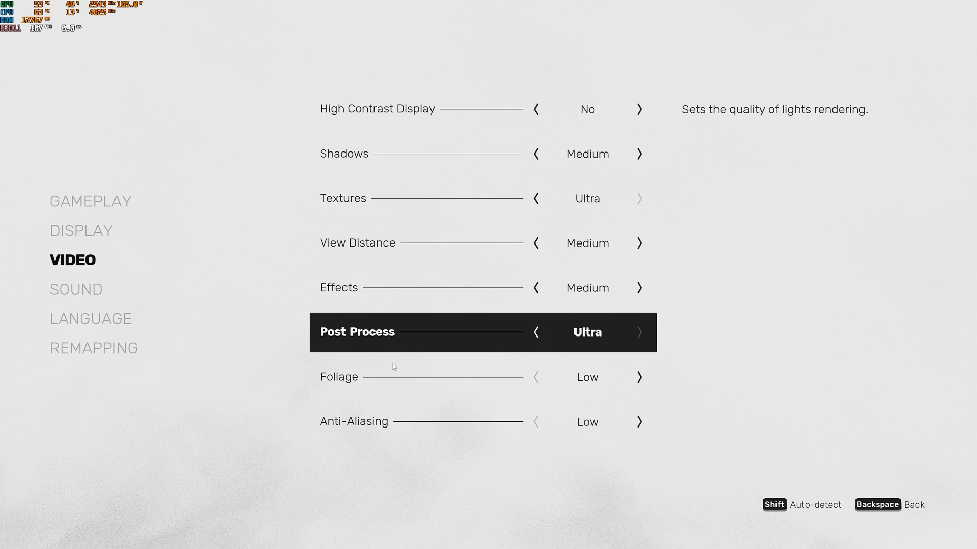
mouse_move(383, 358)
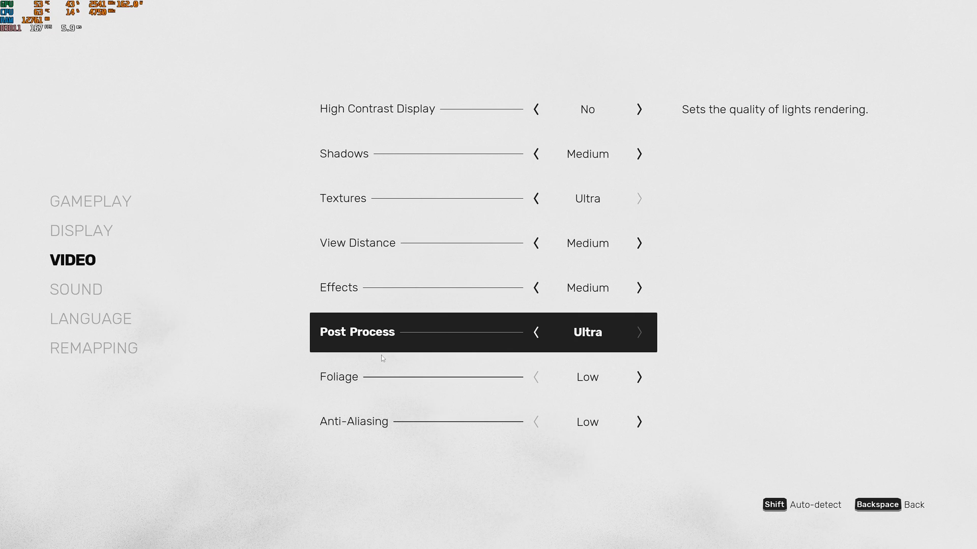
left_click(534, 331)
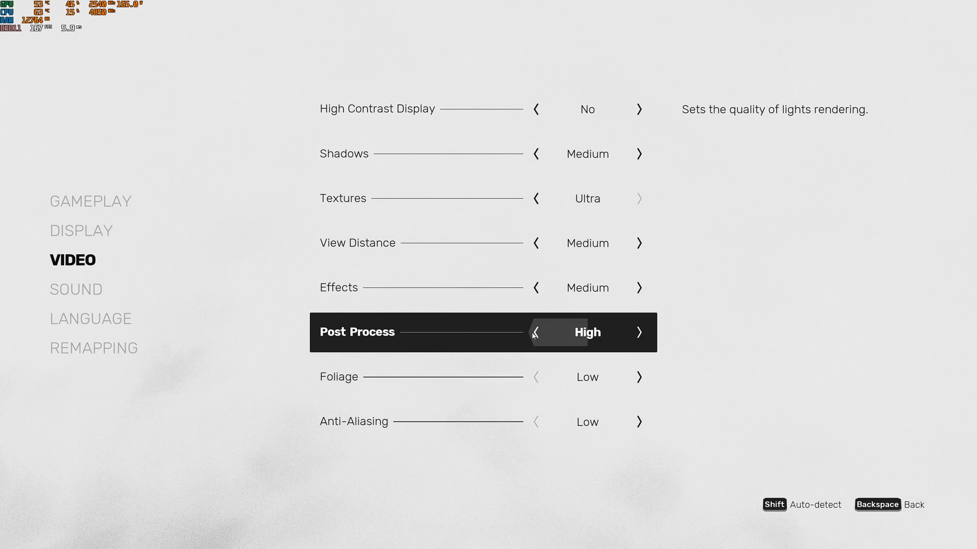
left_click(639, 332)
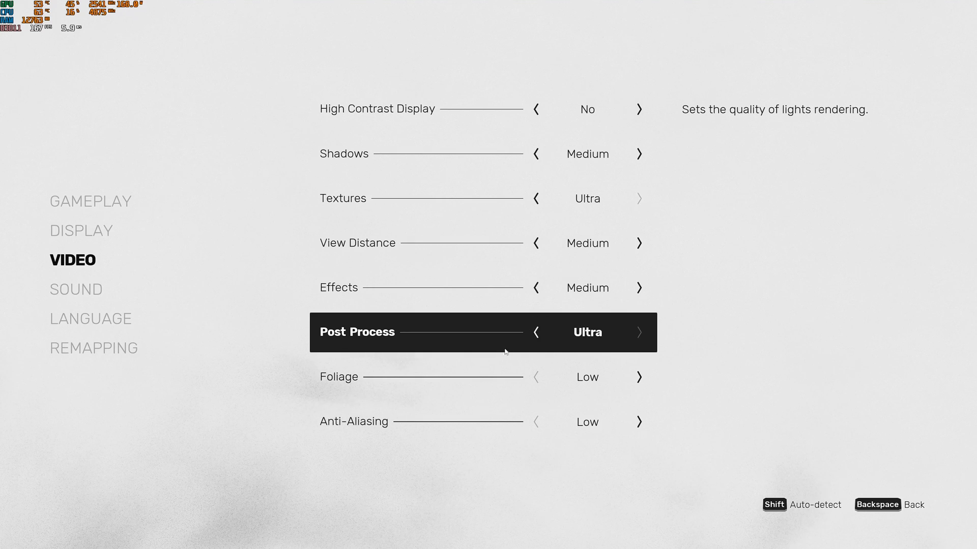
mouse_move(552, 324)
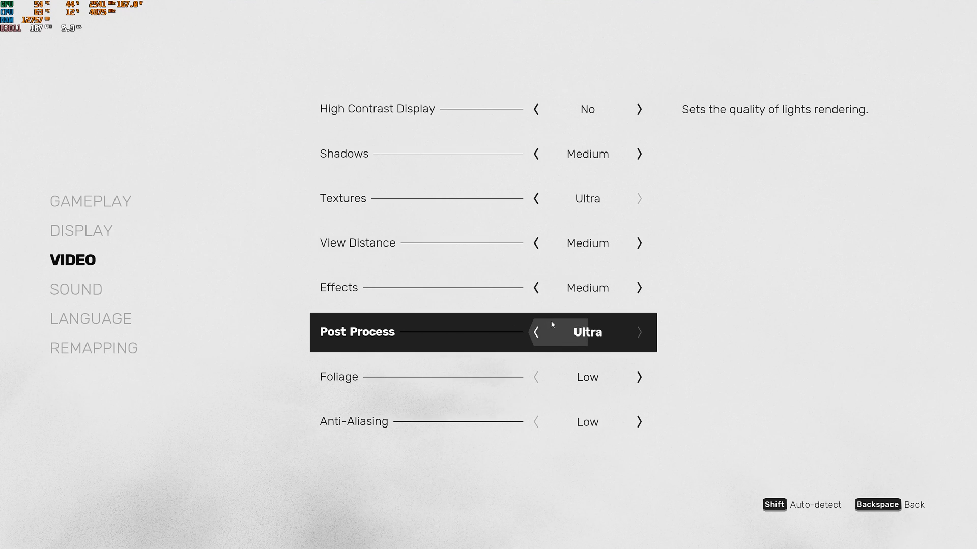
left_click(534, 332)
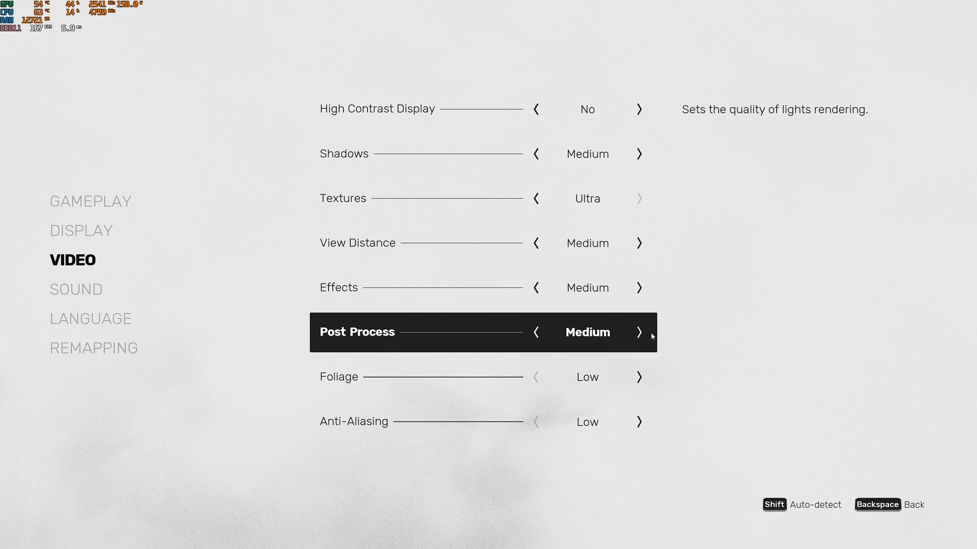
left_click(638, 332)
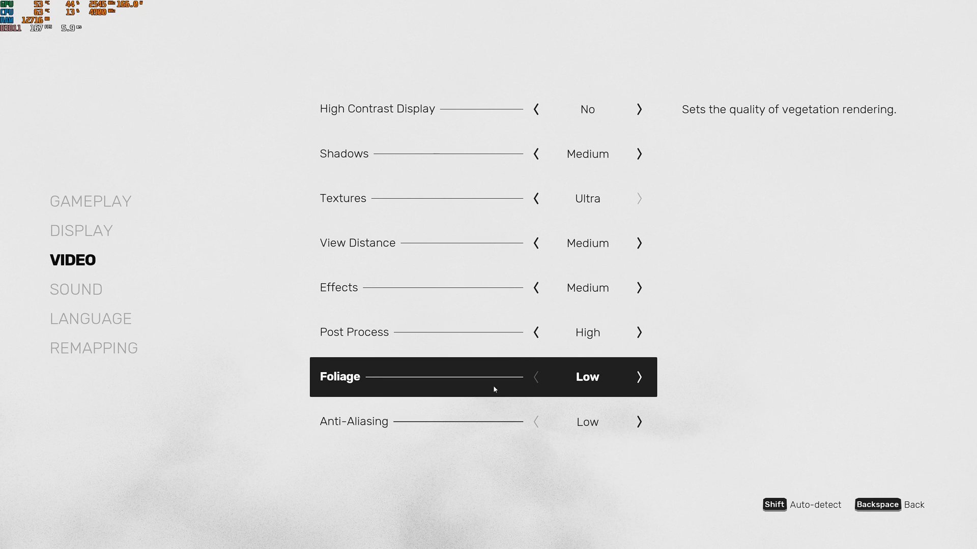
Step: Cycle Foliage through Ultra, Low and High and leave it at Medium
left_click(638, 377)
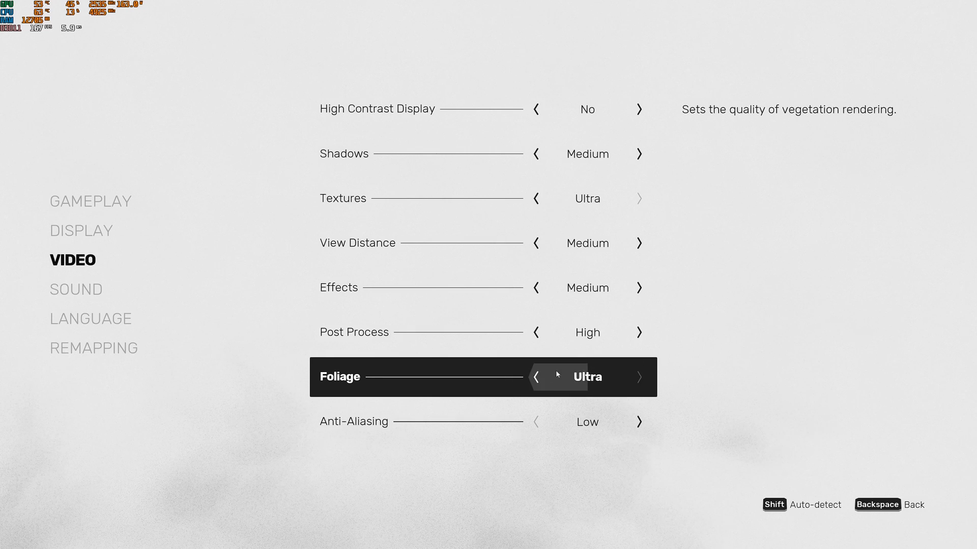
left_click(536, 377)
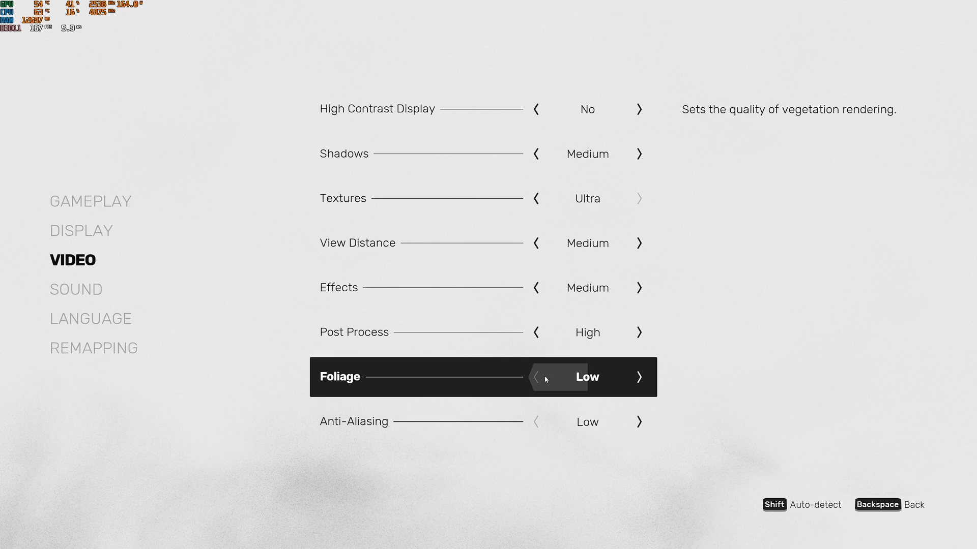
mouse_move(637, 376)
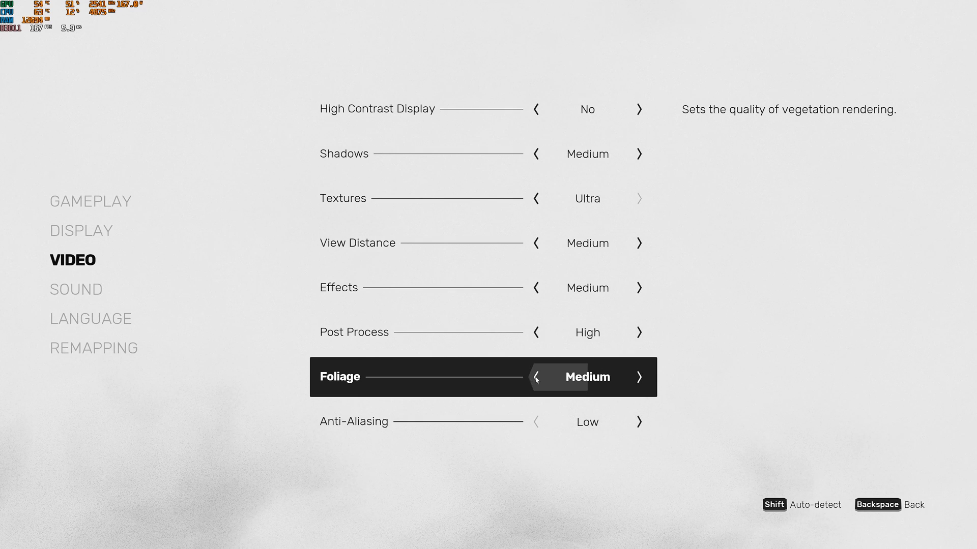
left_click(638, 376)
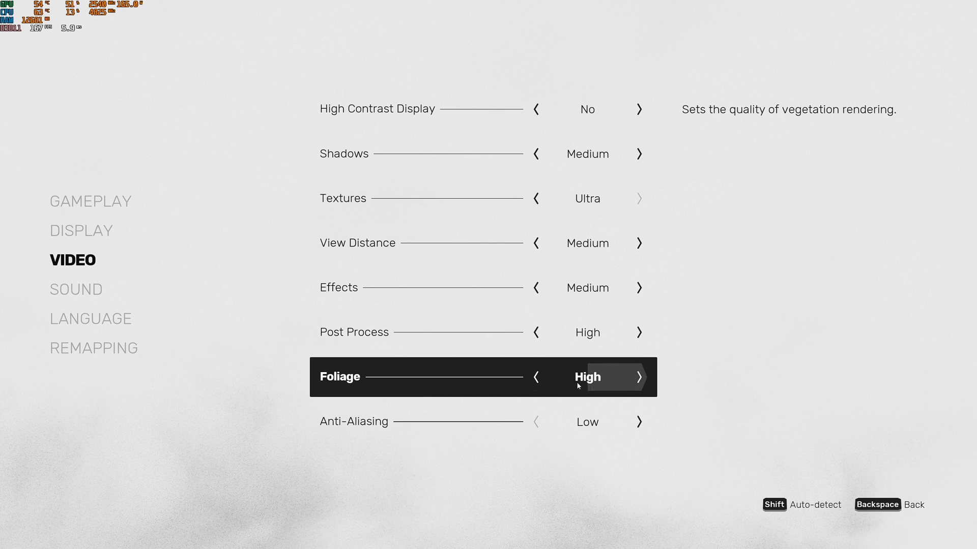
left_click(534, 376)
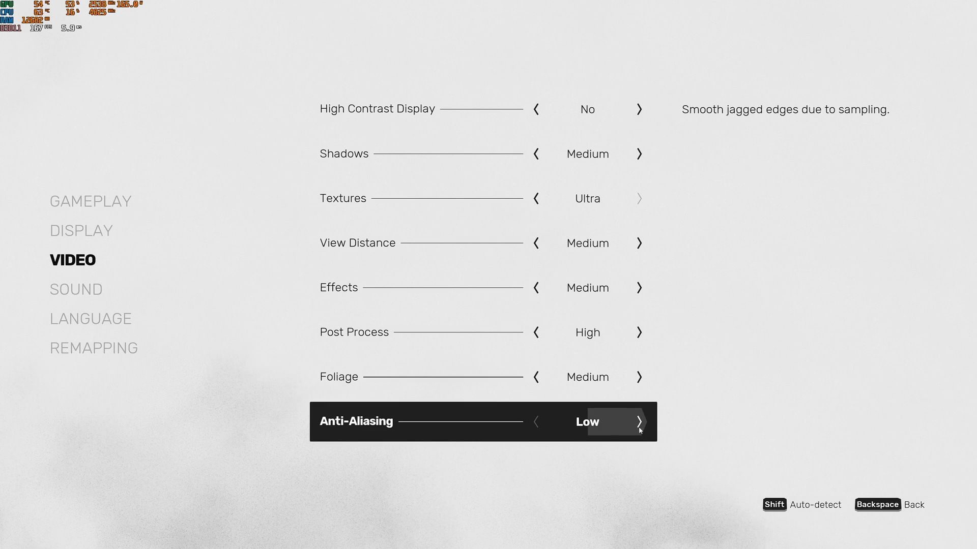
left_click(639, 421)
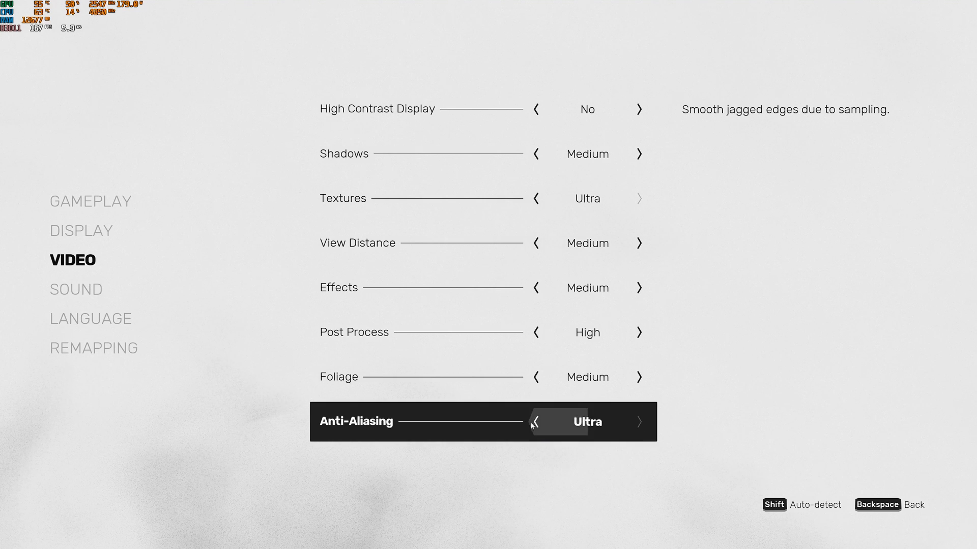
left_click(534, 421)
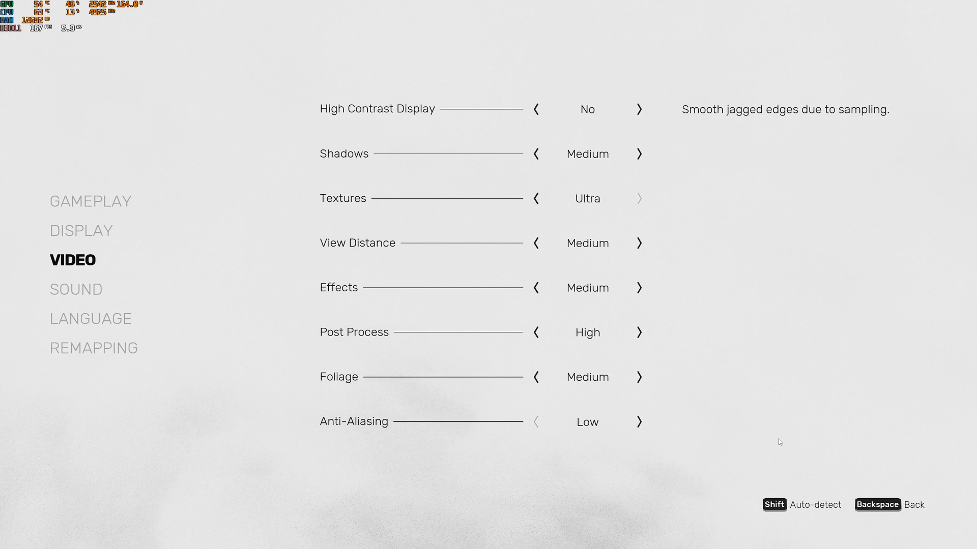
mouse_move(730, 455)
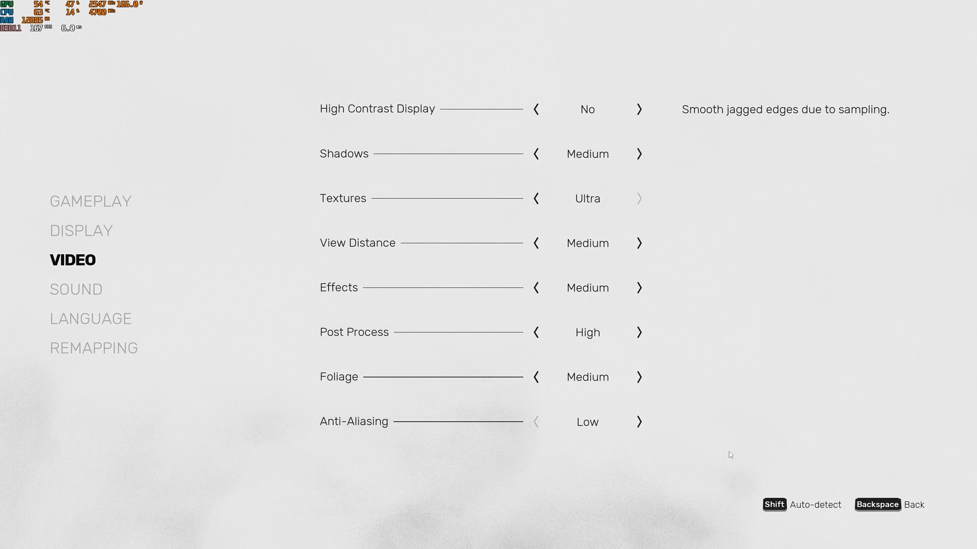